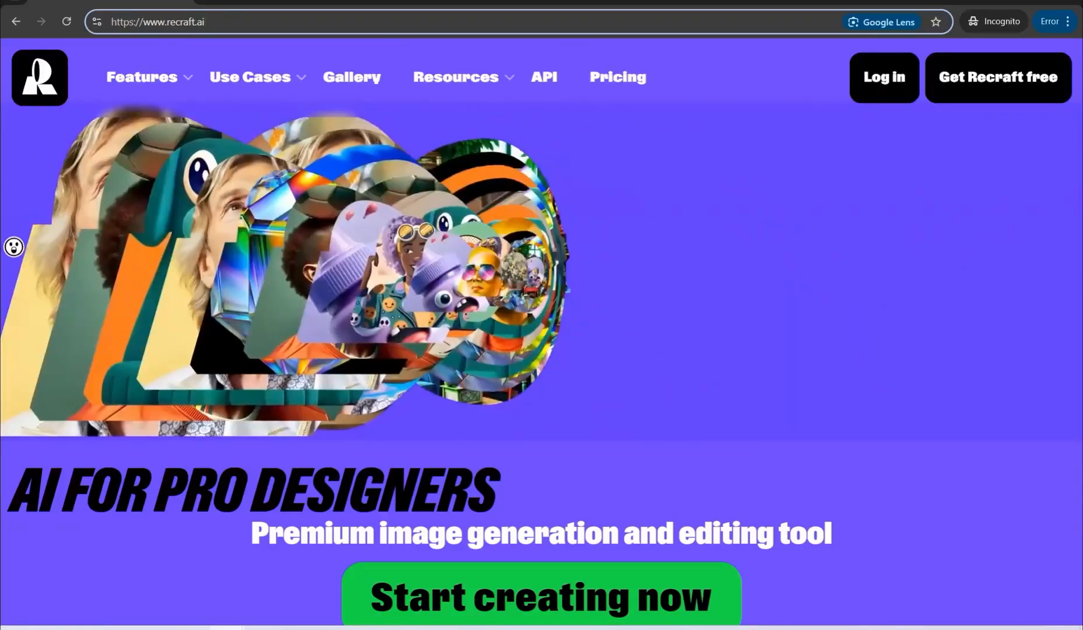
Start creating with Recraft from the landing page to reach the plan selection screen.
{"action": "left_click", "coordinate": [157, 21]}
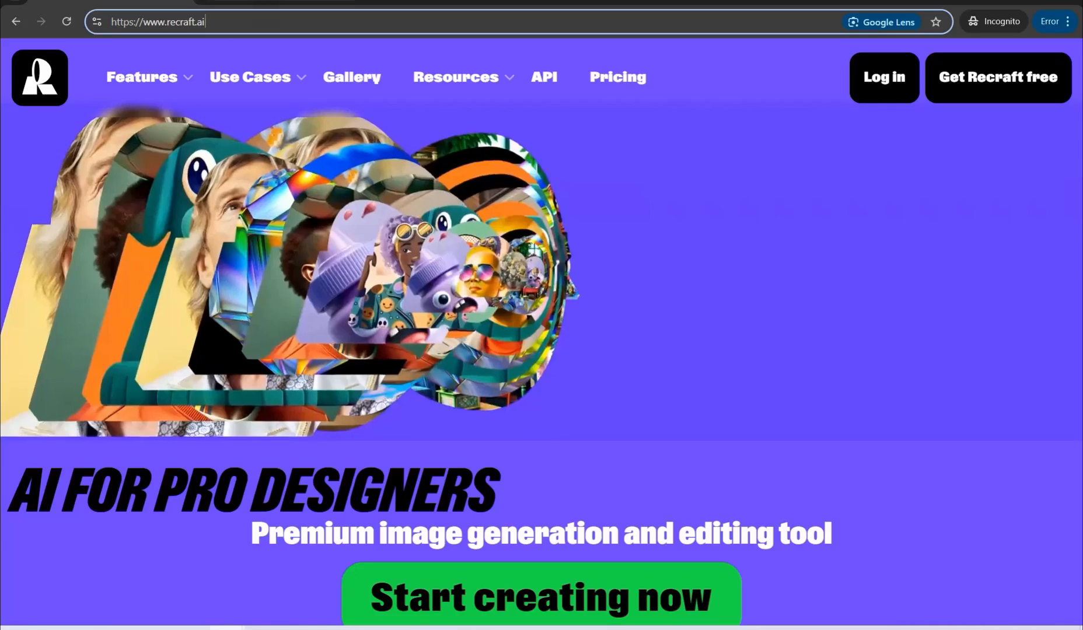
{"action": "left_click", "coordinate": [540, 595]}
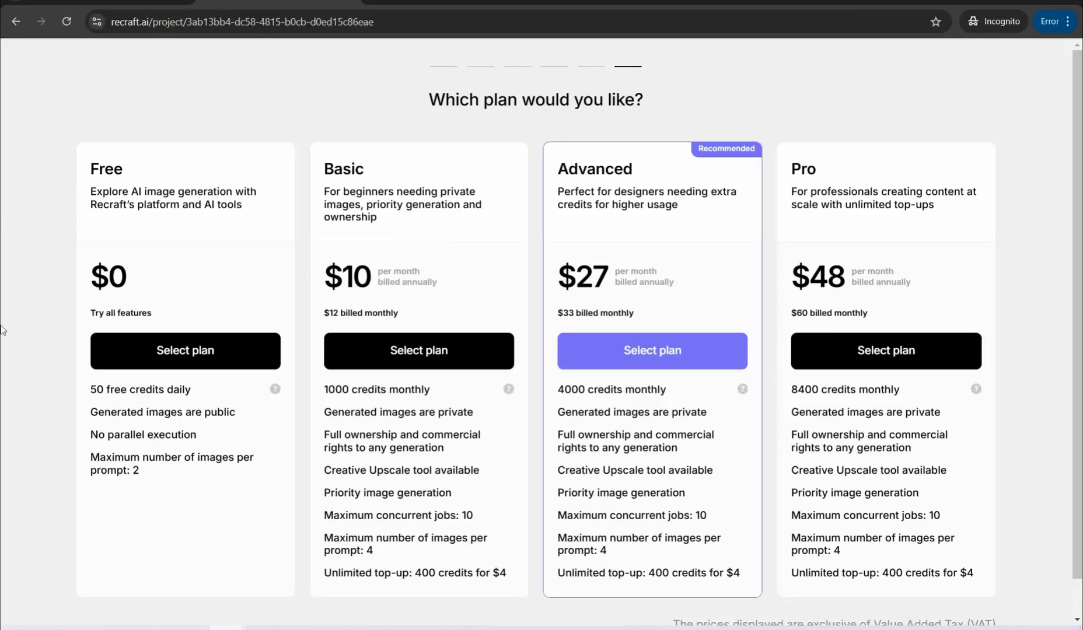
{"action": "mouse_move", "coordinate": [188, 198]}
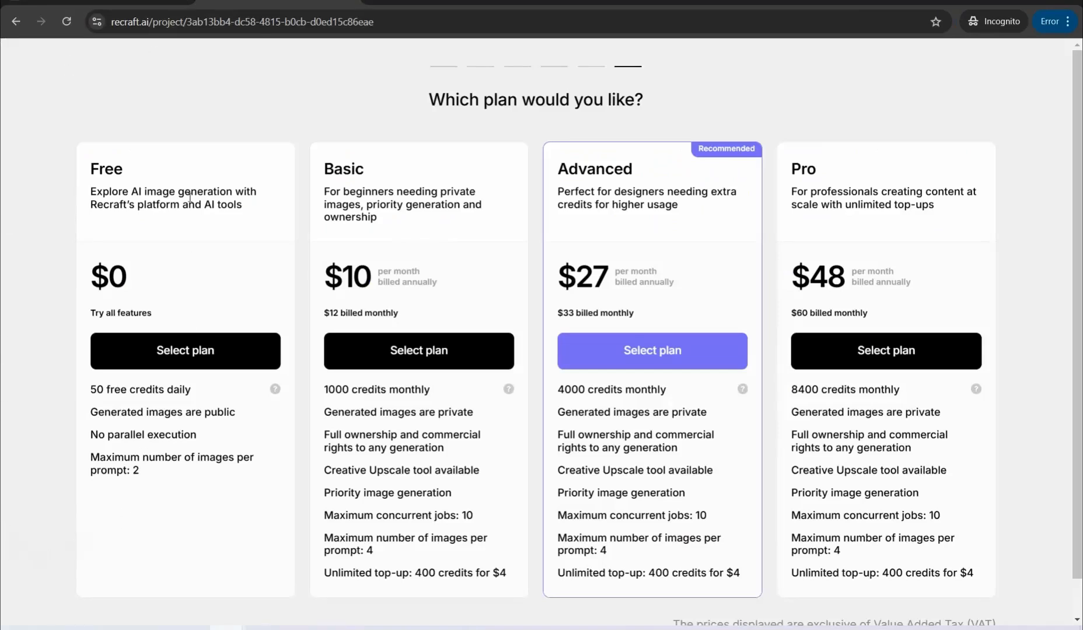
{"action": "mouse_move", "coordinate": [98, 408]}
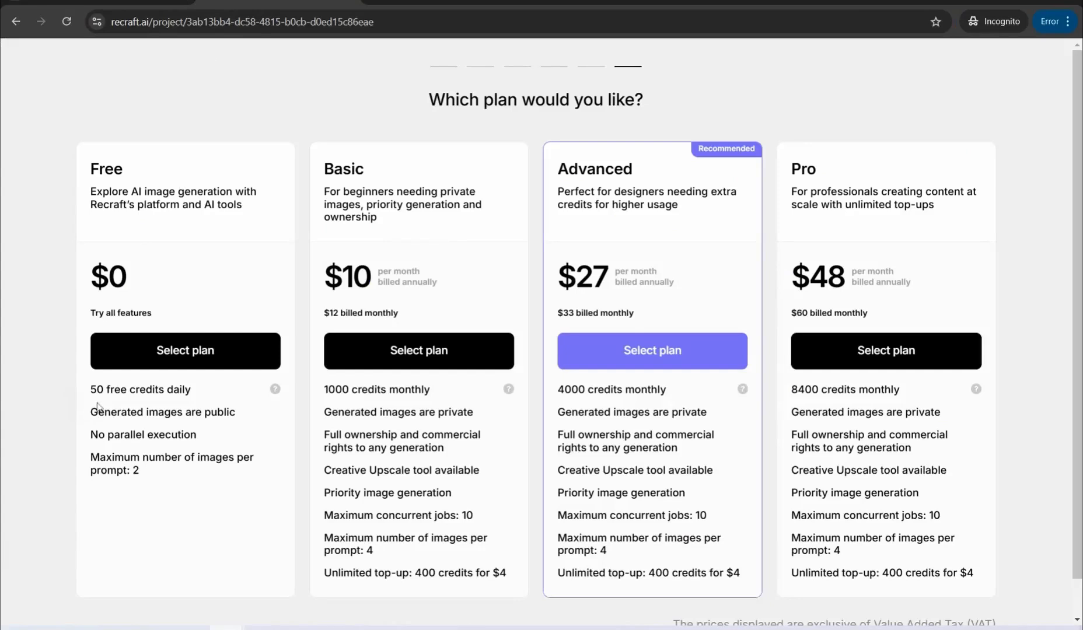
{"action": "mouse_move", "coordinate": [160, 404]}
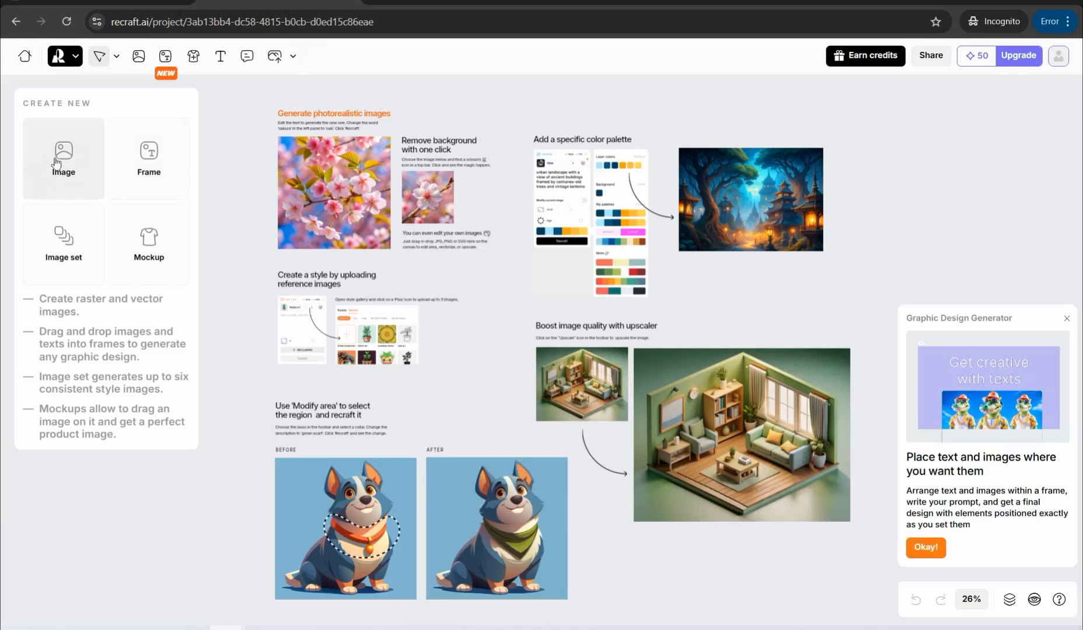
Add a new 1024×1024 image frame to the canvas and bring up the style gallery.
{"action": "left_click", "coordinate": [63, 157]}
{"action": "type", "text": "Olive green isometric cozy cube messy room"}
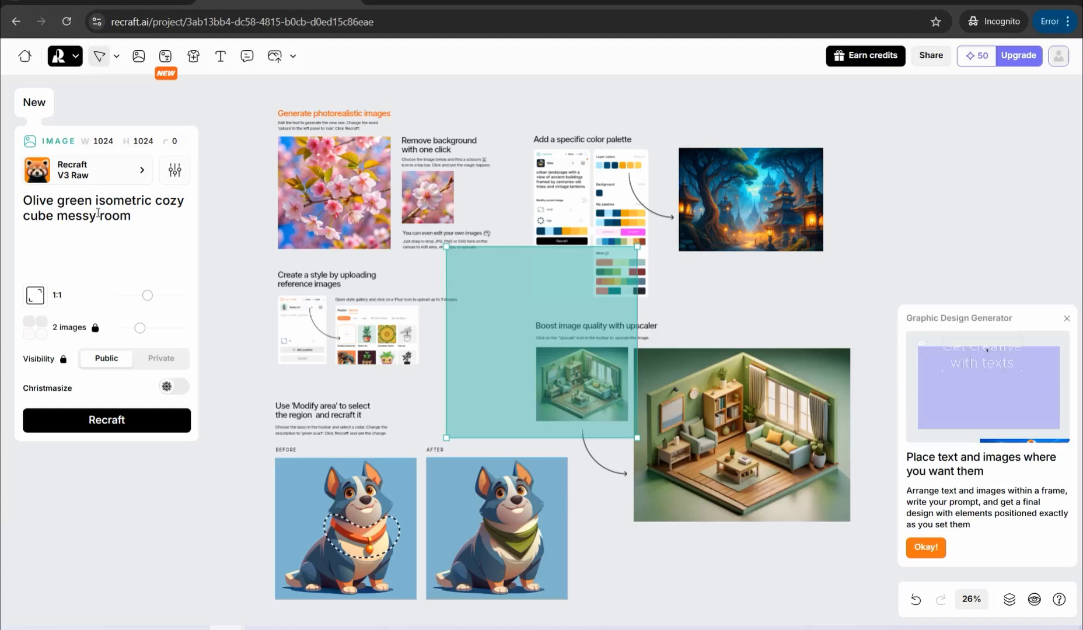
{"action": "left_click", "coordinate": [141, 170]}
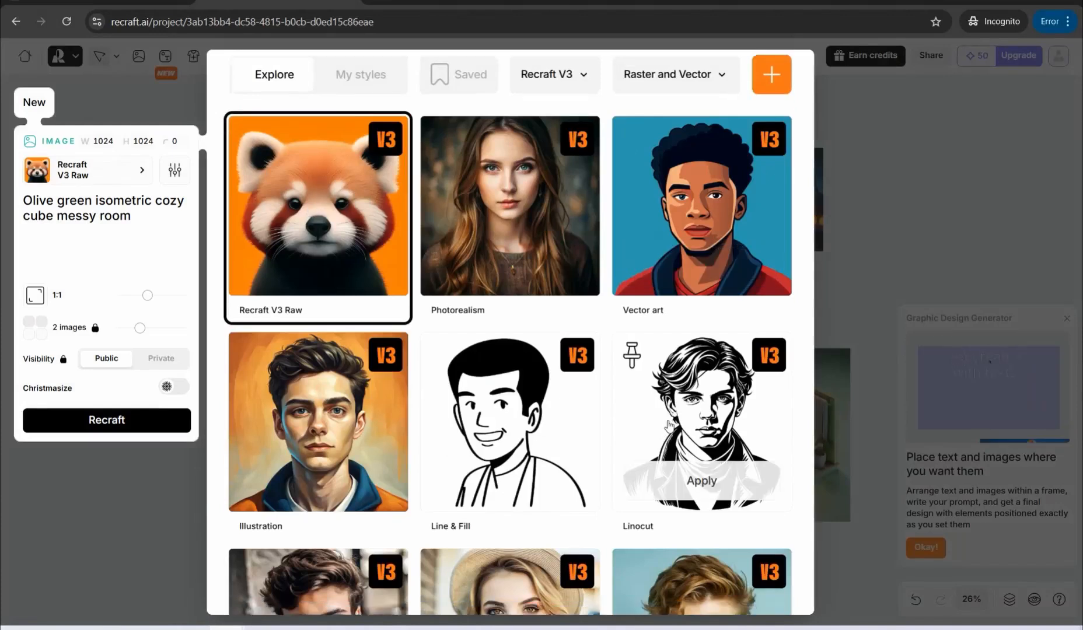
Browse down the Explore styles gallery to reach the Black & white style.
{"action": "scroll", "scroll_direction": "down", "scroll_amount": 3}
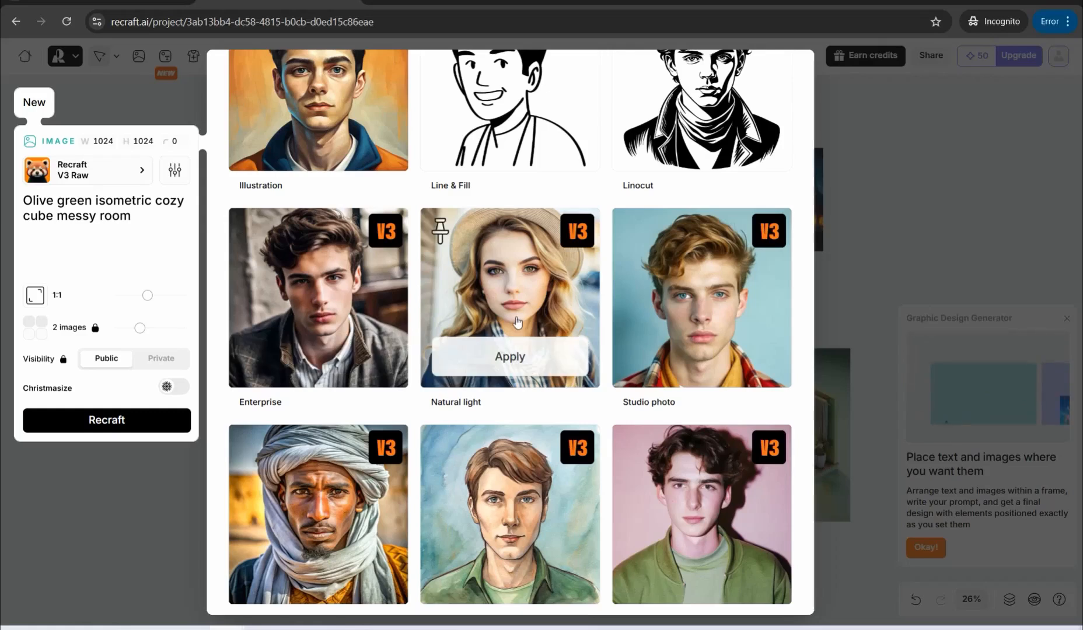
{"action": "scroll", "scroll_direction": "down", "scroll_amount": 3}
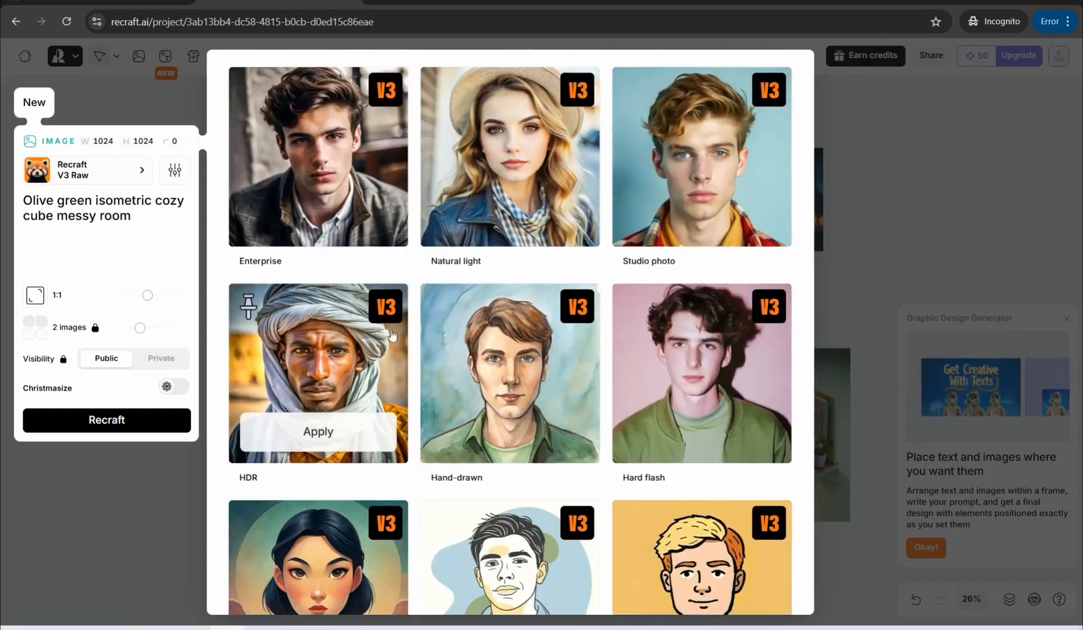
{"action": "scroll", "scroll_direction": "down", "scroll_amount": 3}
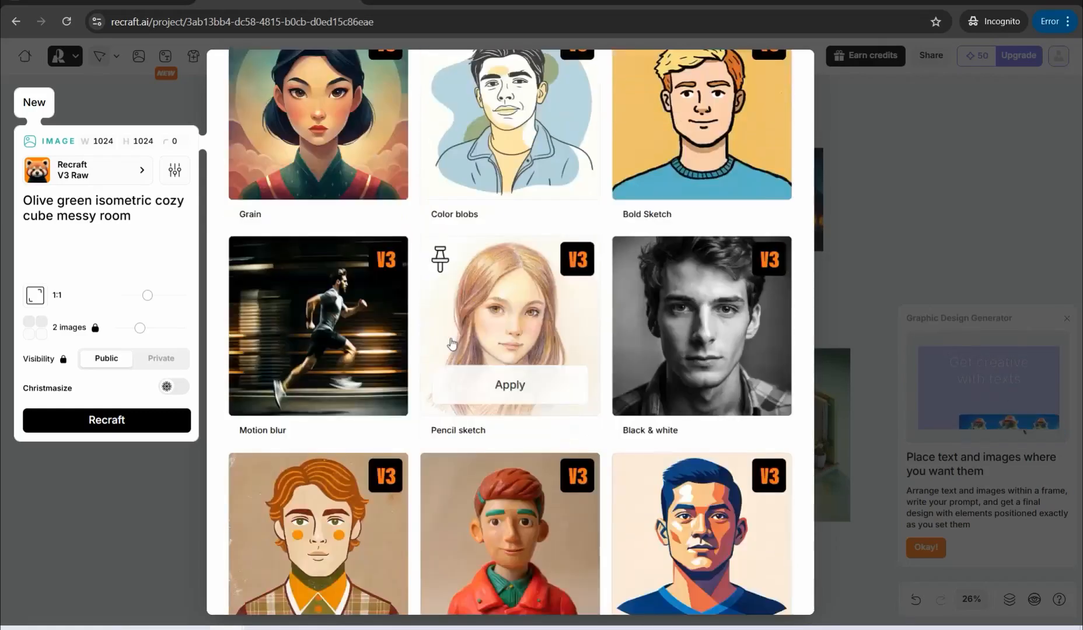
{"action": "scroll", "scroll_direction": "down", "scroll_amount": 3}
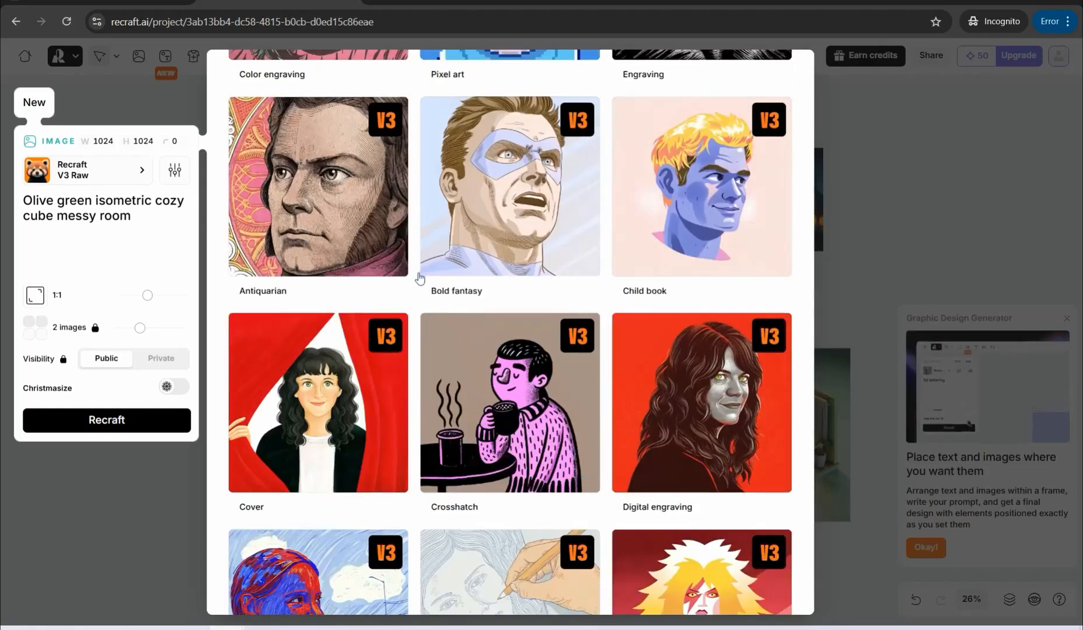
{"action": "scroll", "scroll_direction": "down", "scroll_amount": 3}
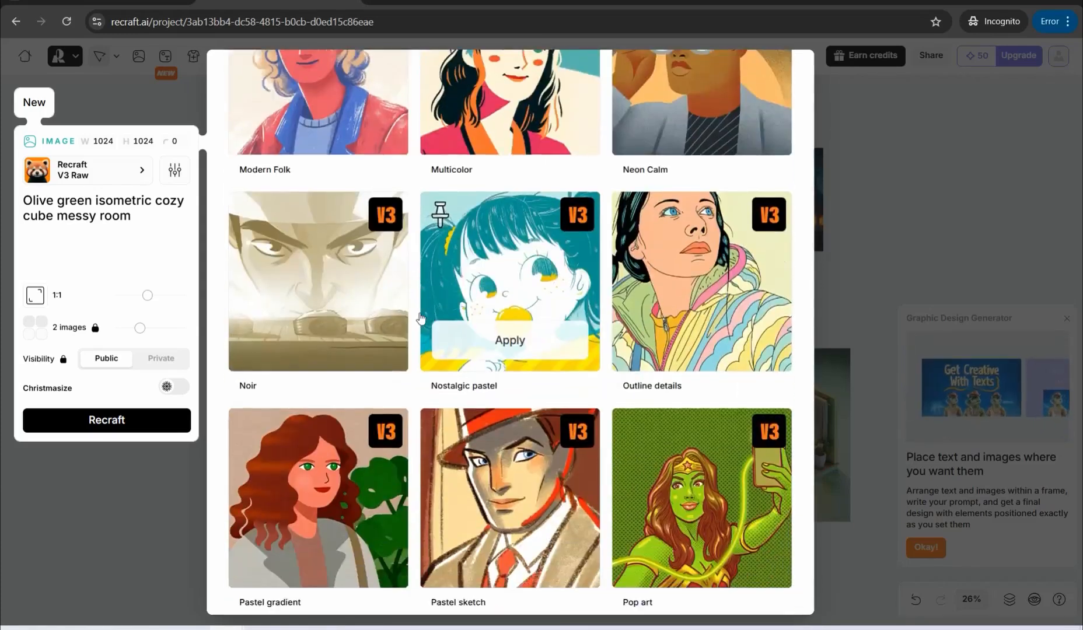
{"action": "scroll", "scroll_direction": "down", "scroll_amount": 3}
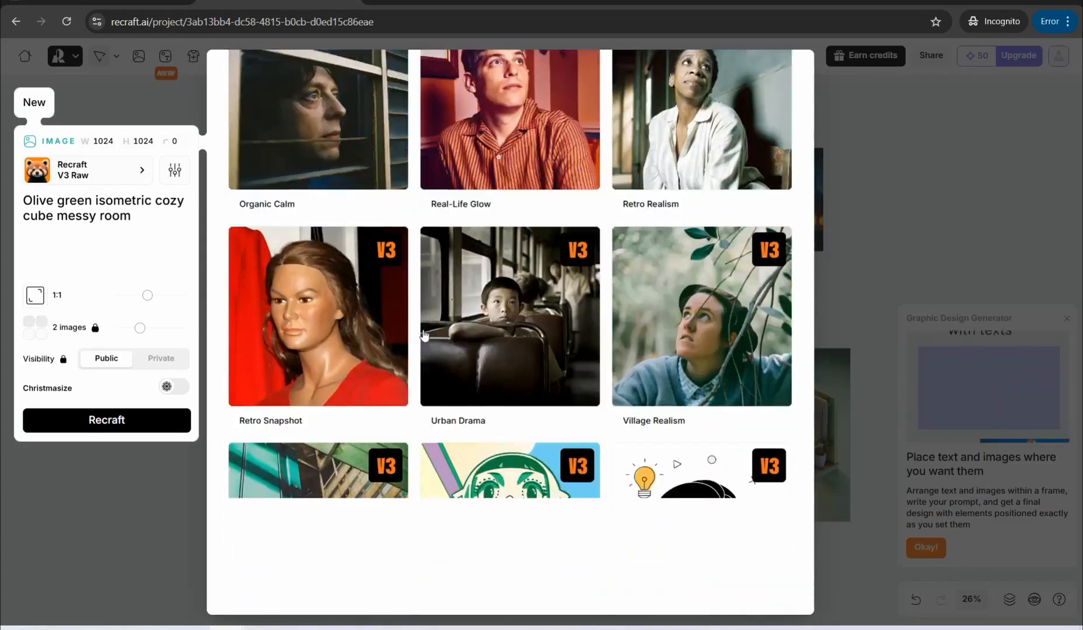
{"action": "scroll", "scroll_direction": "down", "scroll_amount": 3}
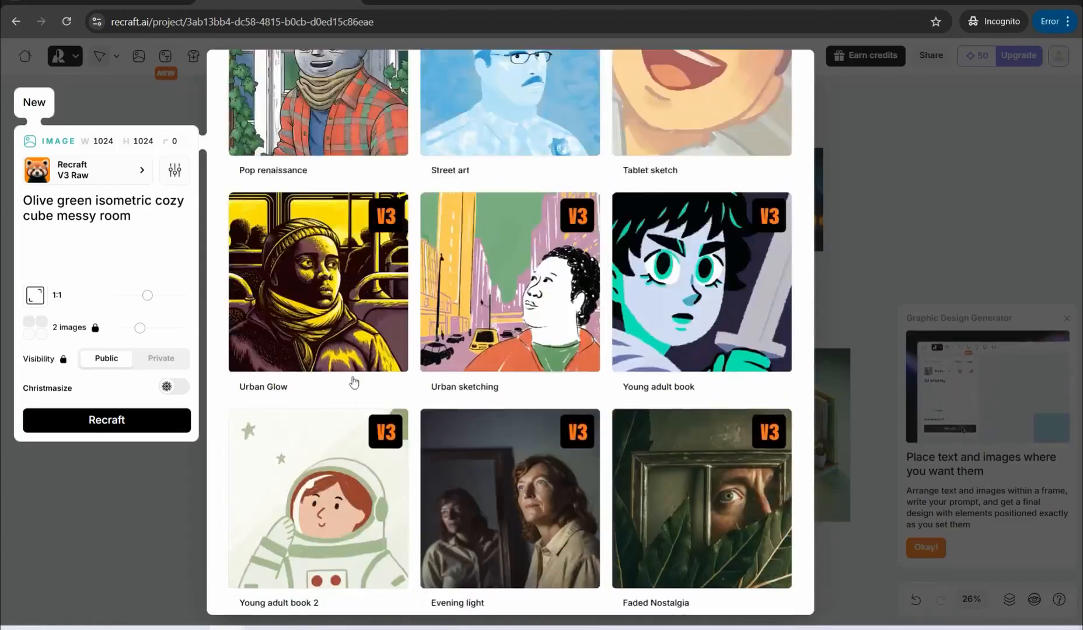
{"action": "scroll", "scroll_direction": "down", "scroll_amount": 3}
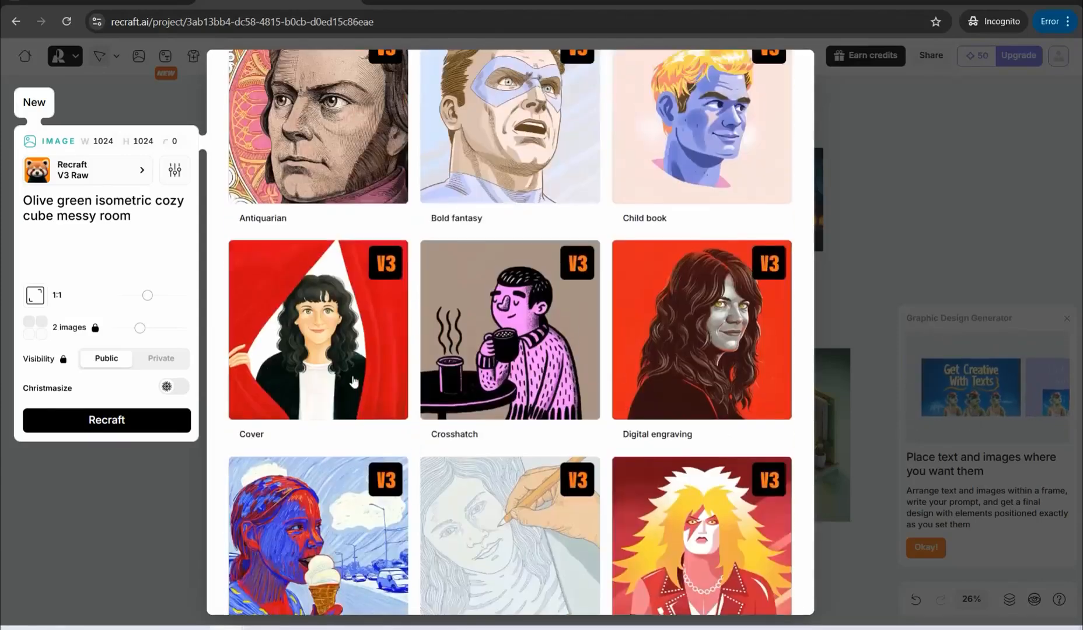
{"action": "scroll", "scroll_direction": "down", "scroll_amount": 3}
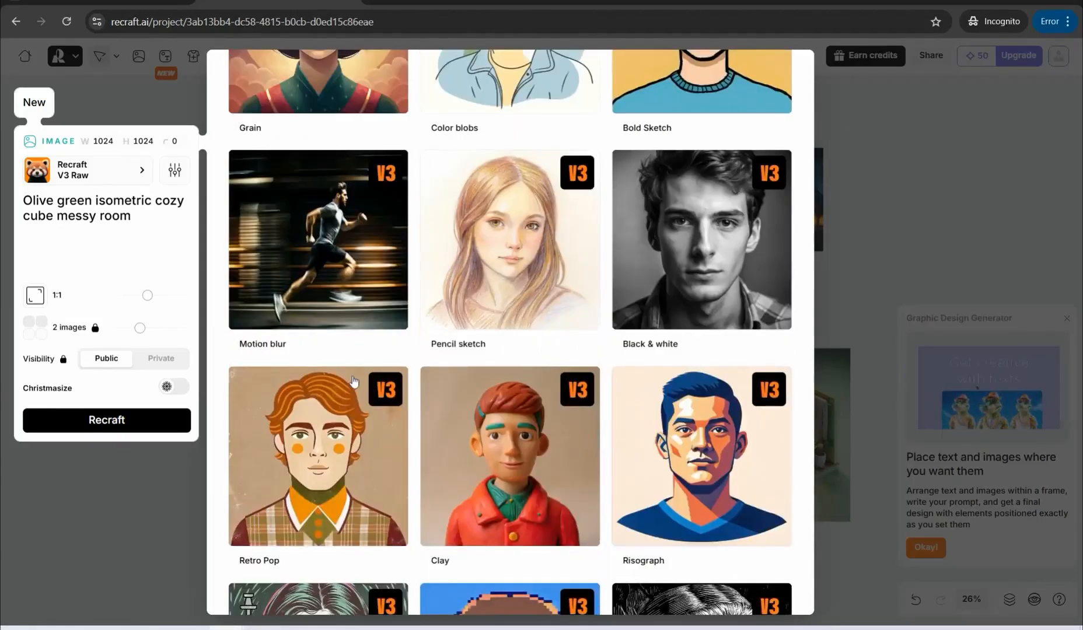
{"action": "scroll", "scroll_direction": "down", "scroll_amount": 3}
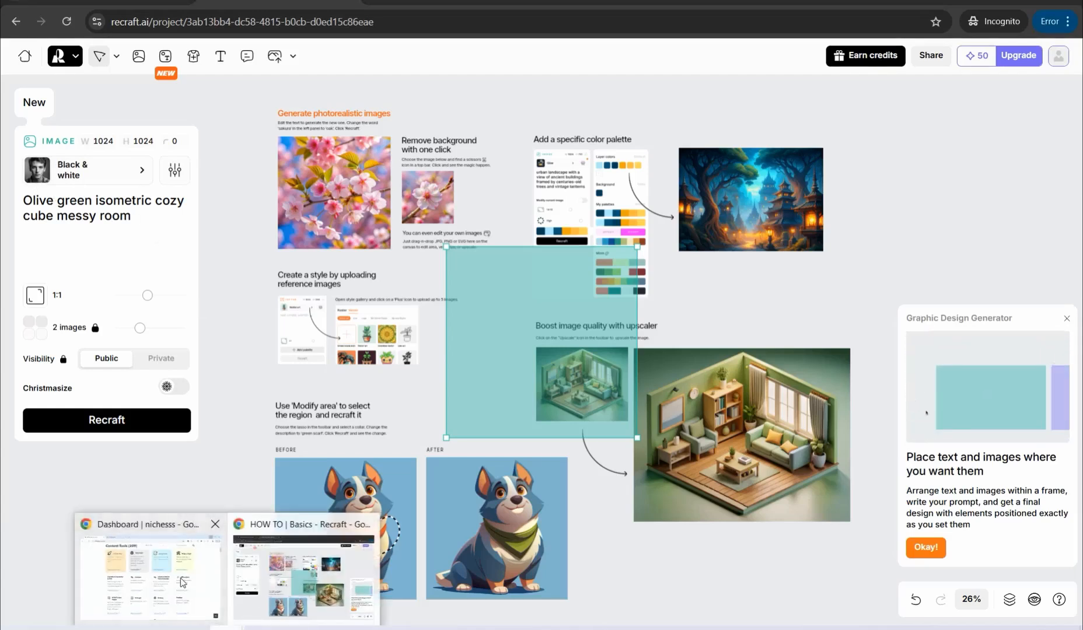
Switch to the Nichesss dashboard showing the Content Tools catalogue.
{"action": "left_click", "coordinate": [148, 524]}
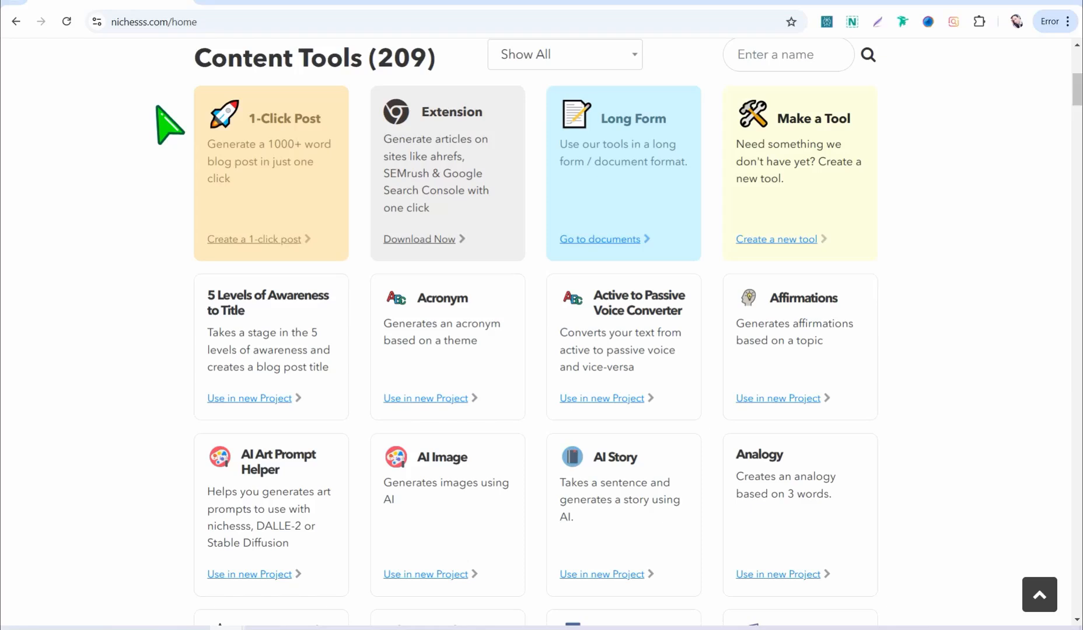
{"action": "mouse_move", "coordinate": [196, 160]}
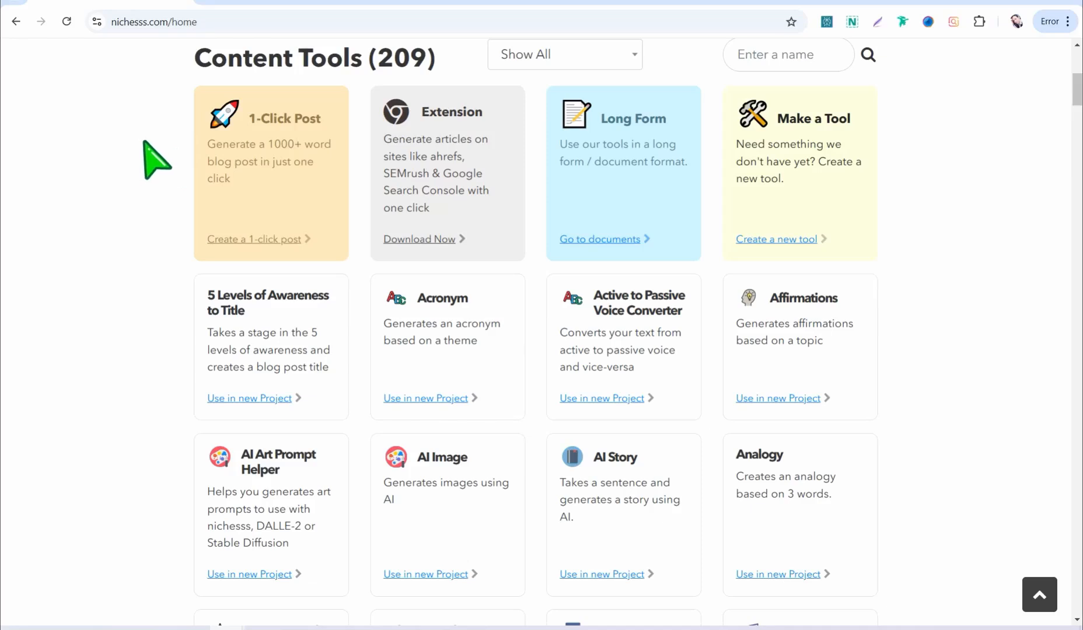
{"action": "mouse_move", "coordinate": [263, 497]}
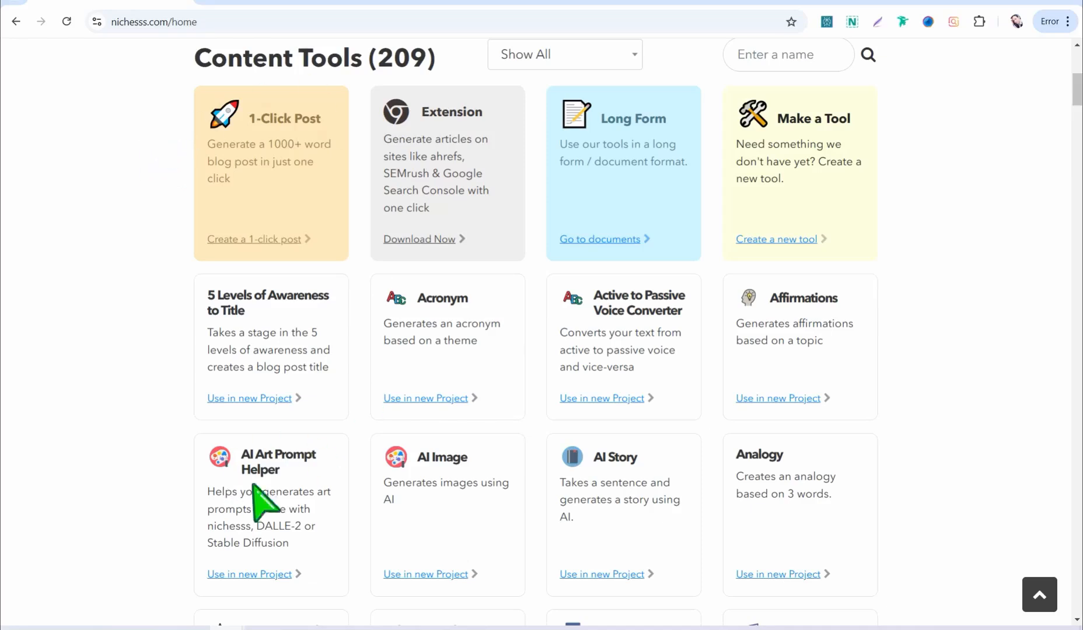
{"action": "mouse_move", "coordinate": [261, 487]}
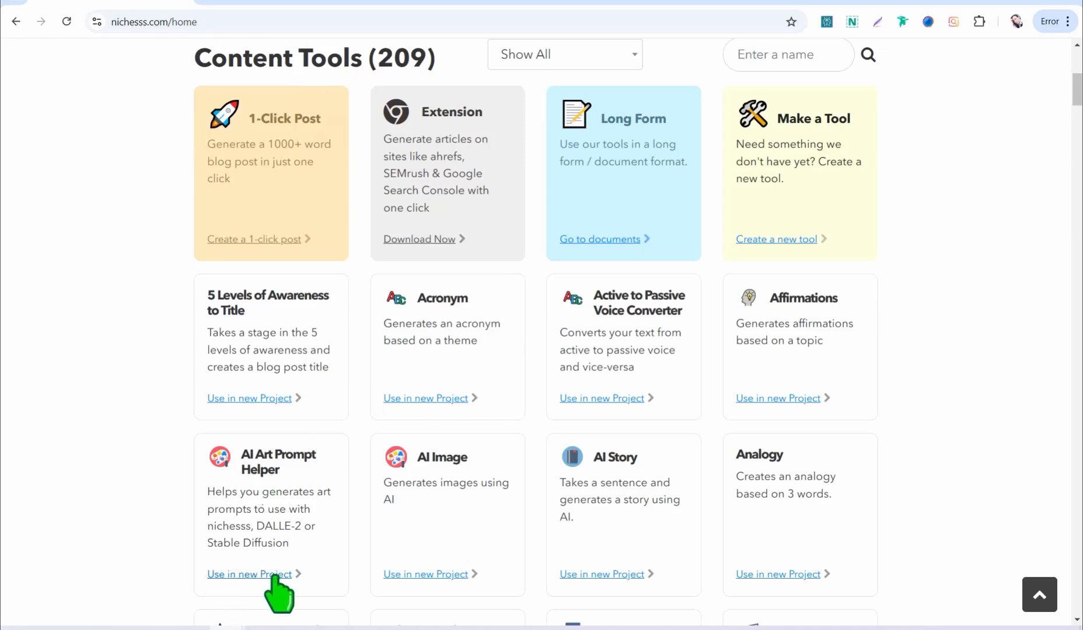
Create a new project named 'dfd' and launch the AI Art Prompt Helper tool.
{"action": "left_click", "coordinate": [249, 574]}
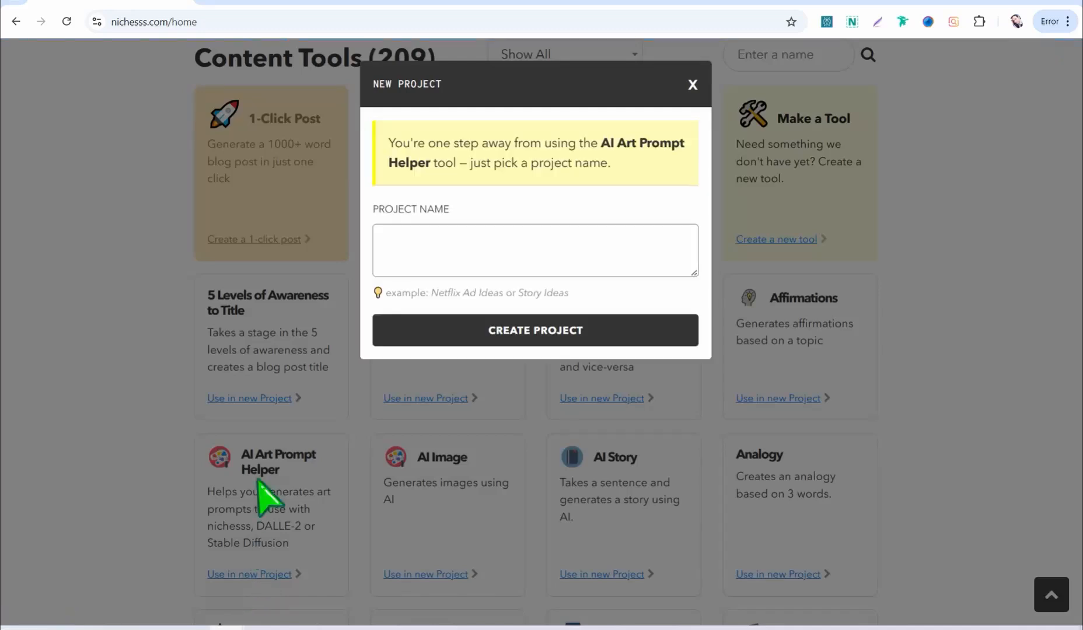
{"action": "type", "text": "dfd"}
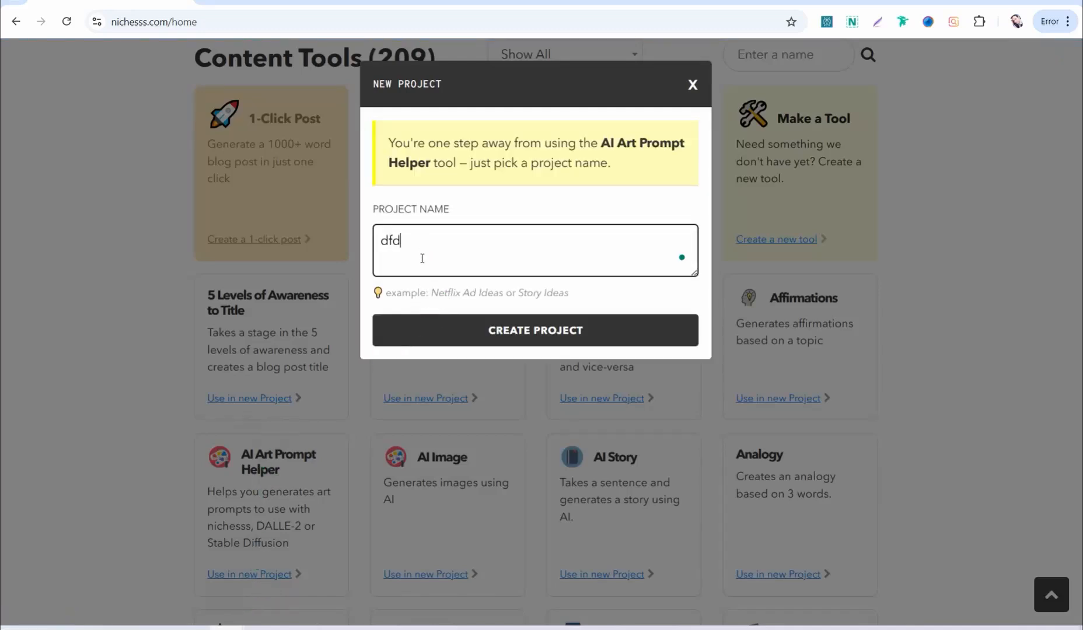
{"action": "left_click", "coordinate": [535, 329]}
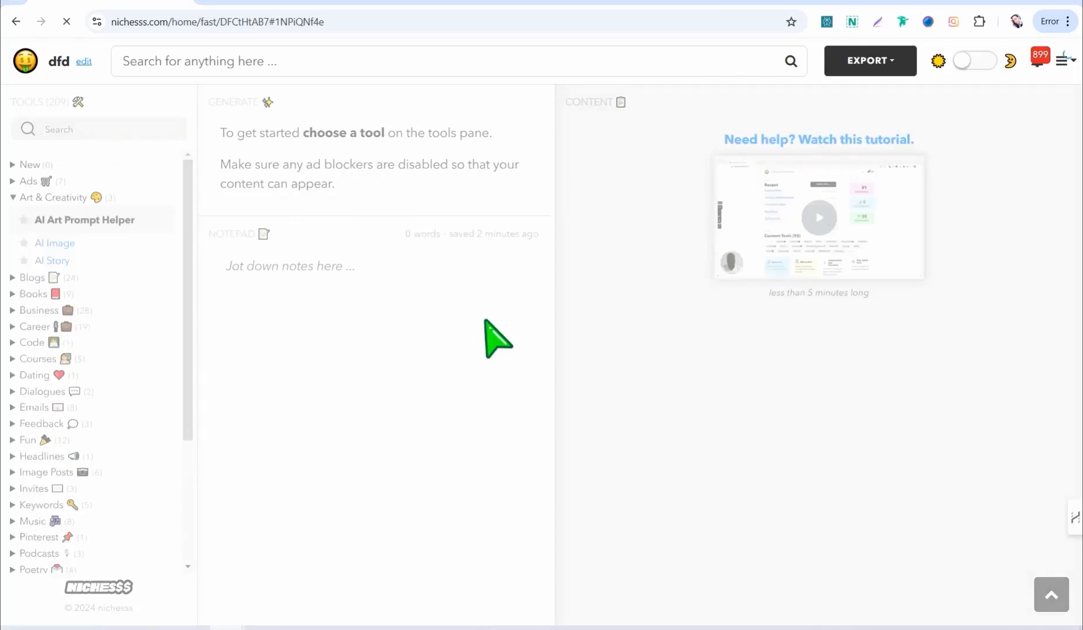
{"action": "left_click", "coordinate": [84, 220]}
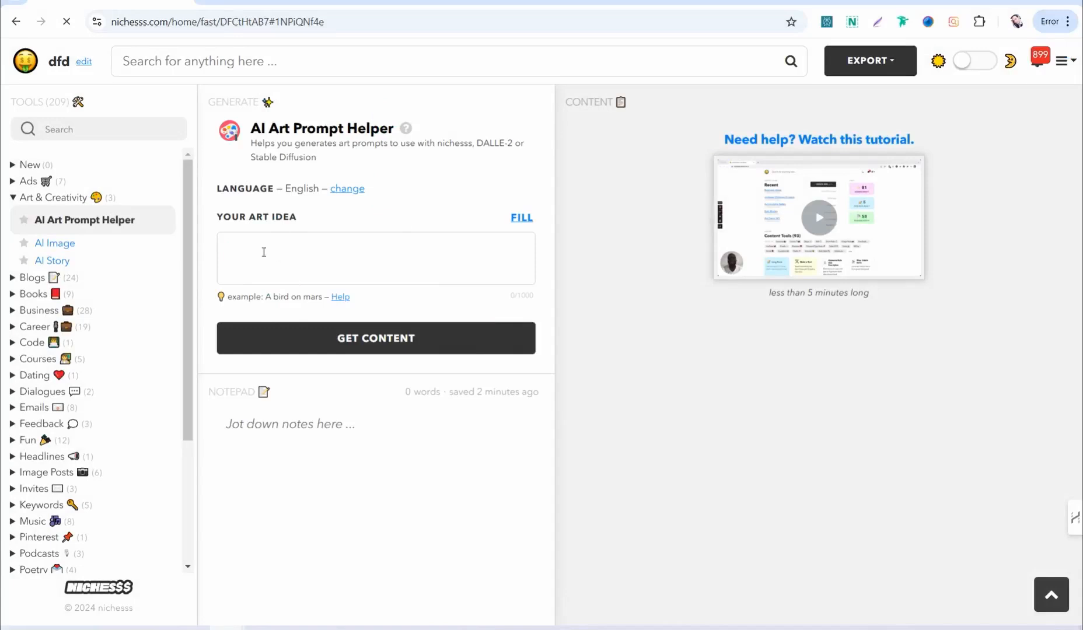
Generate art prompts for 'a close up of a sad man' and reach the first result's options.
{"action": "type", "text": "a close up"}
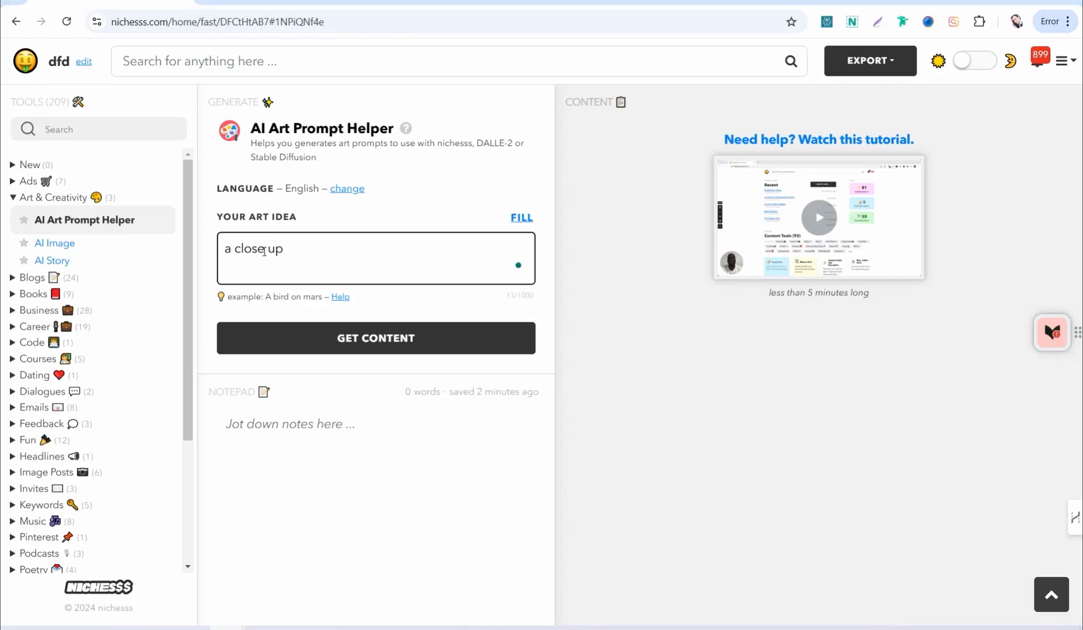
{"action": "type", "text": "of a"}
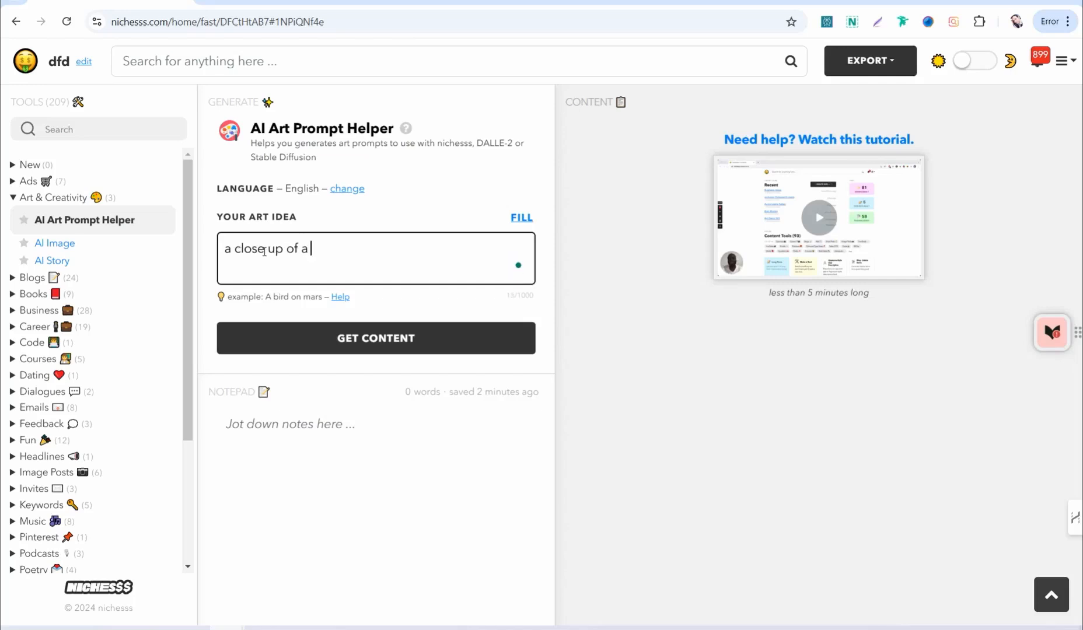
{"action": "type", "text": "sad man"}
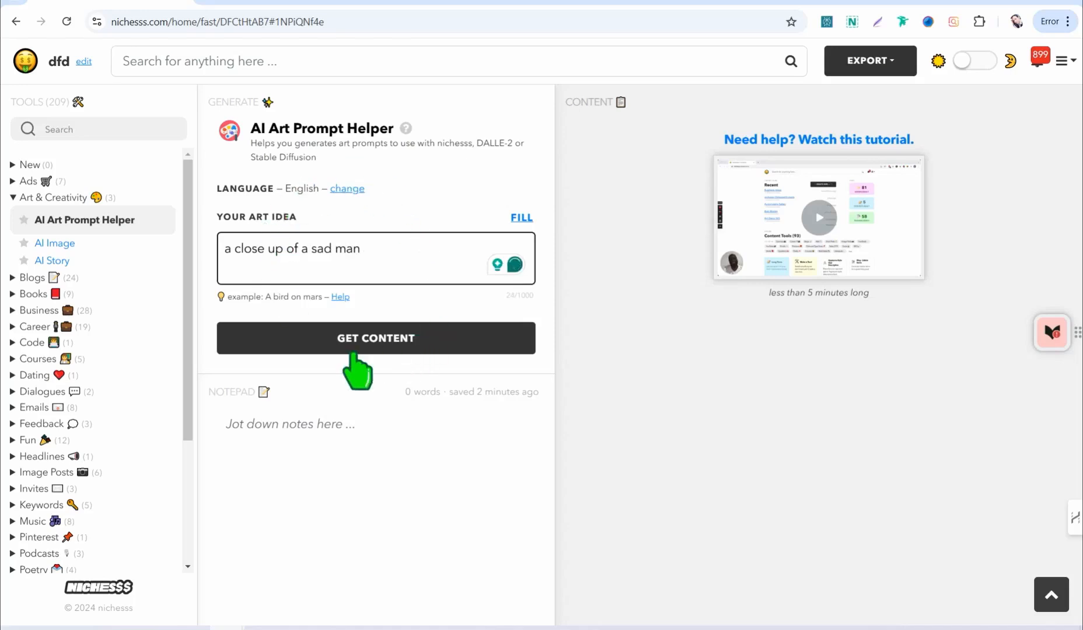
{"action": "left_click", "coordinate": [375, 338]}
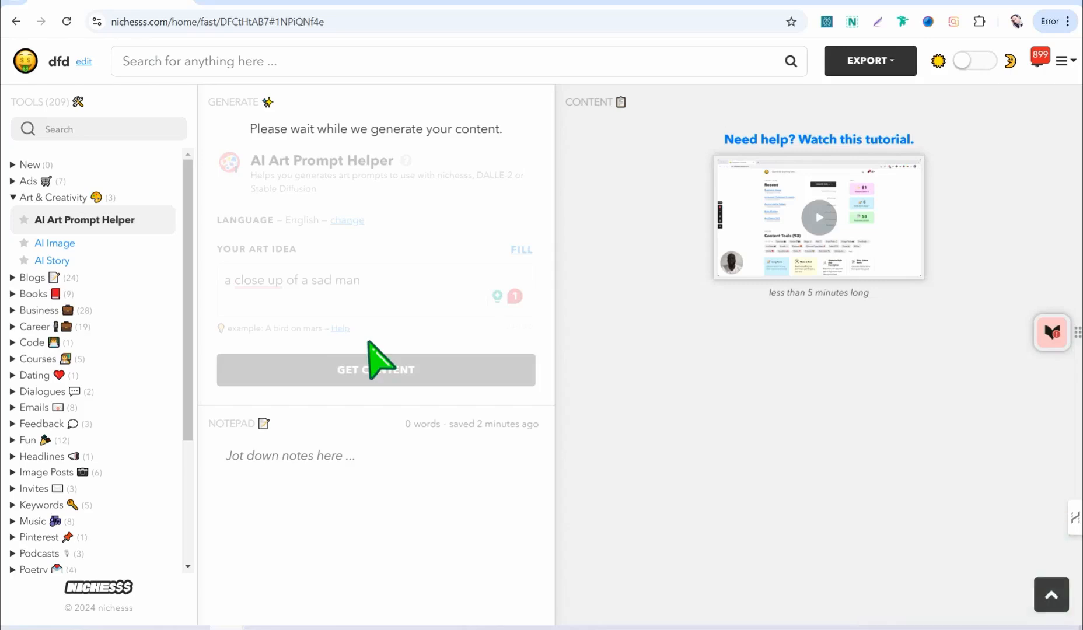
{"action": "left_click", "coordinate": [375, 368]}
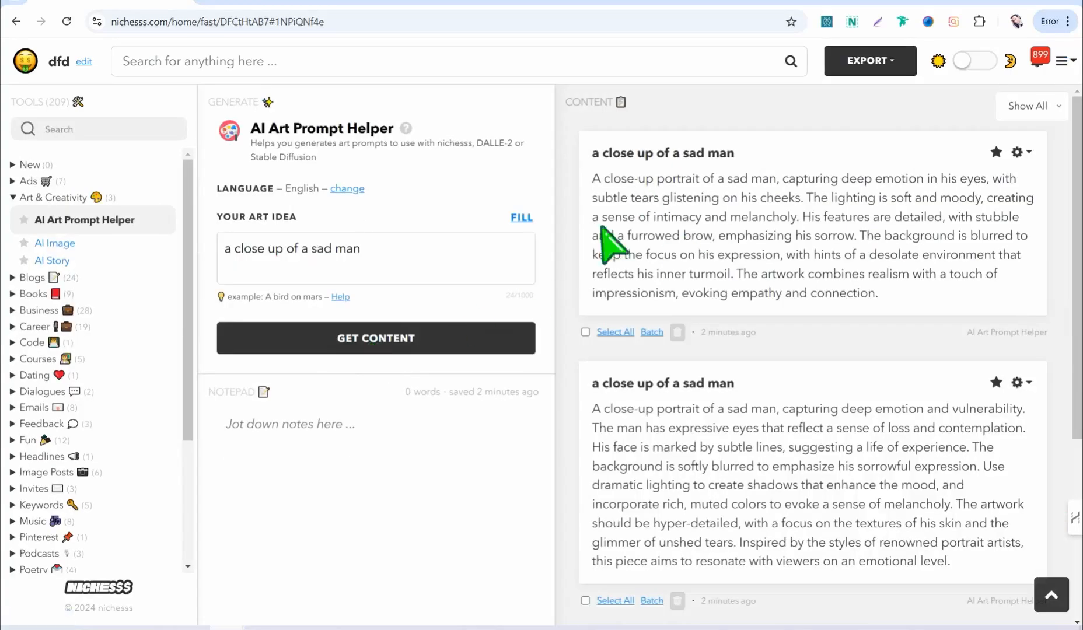
{"action": "mouse_move", "coordinate": [936, 275]}
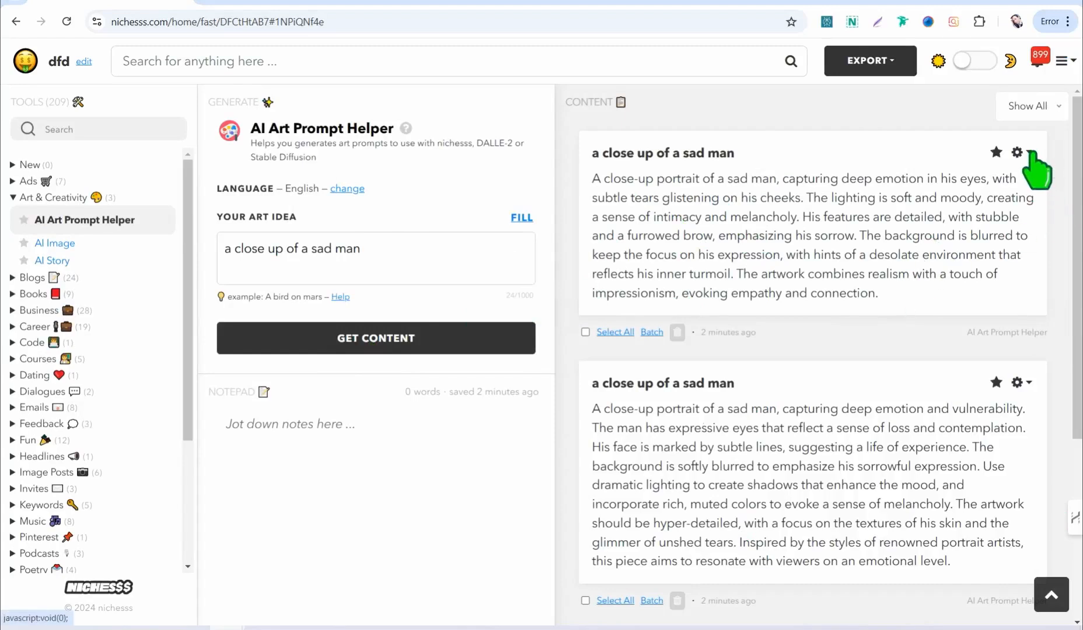
{"action": "left_click", "coordinate": [1016, 152]}
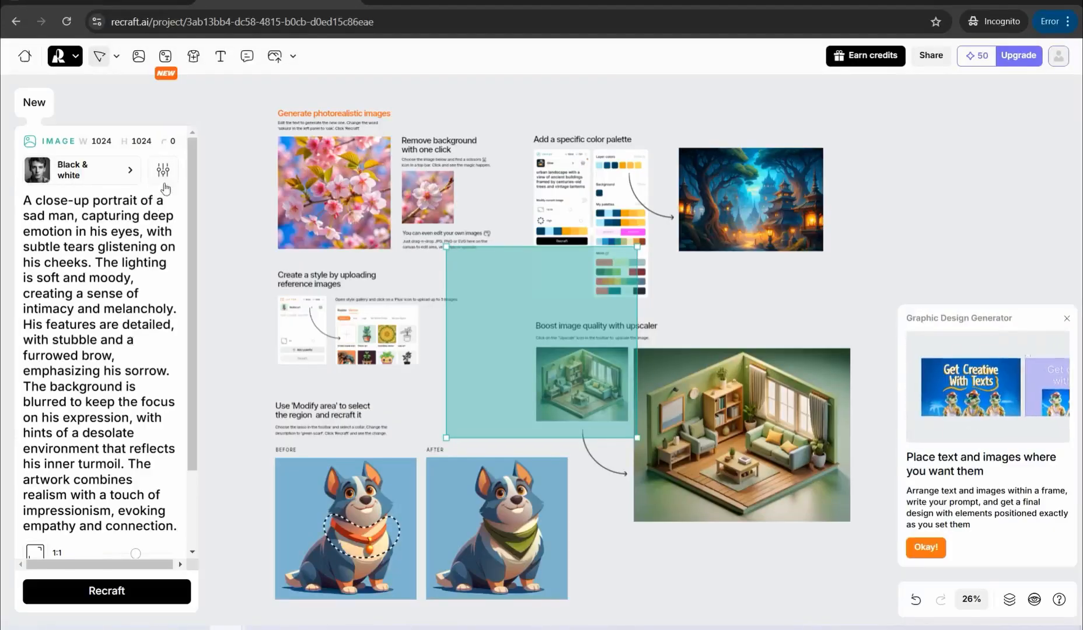
Generate the black-and-white sad-man image and keep the second variation on the canvas.
{"action": "scroll", "scroll_direction": "down", "scroll_amount": 3}
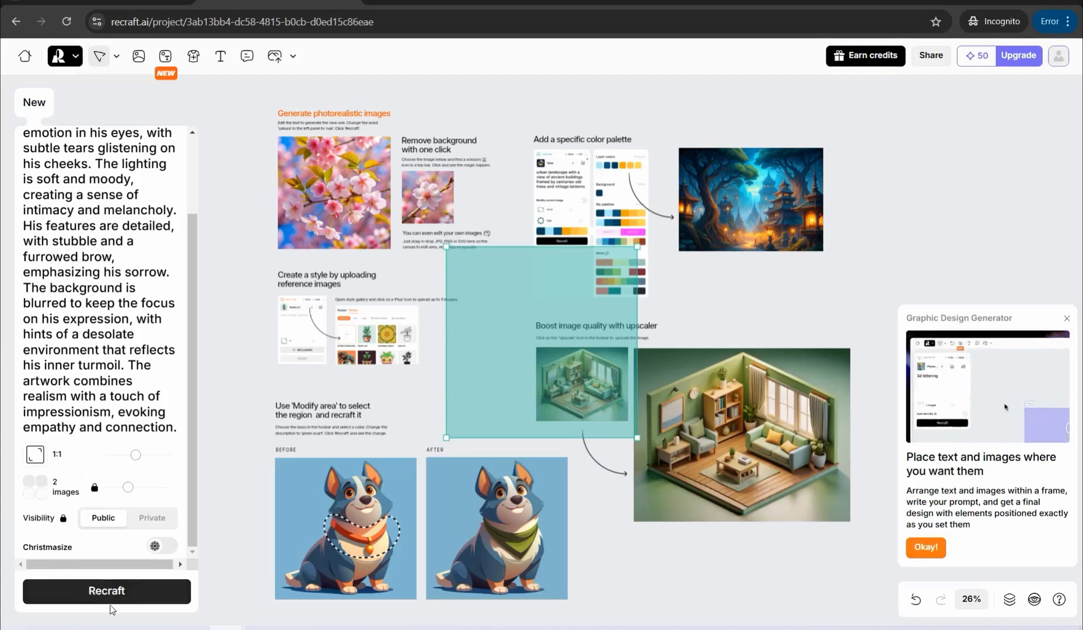
{"action": "left_click", "coordinate": [106, 590]}
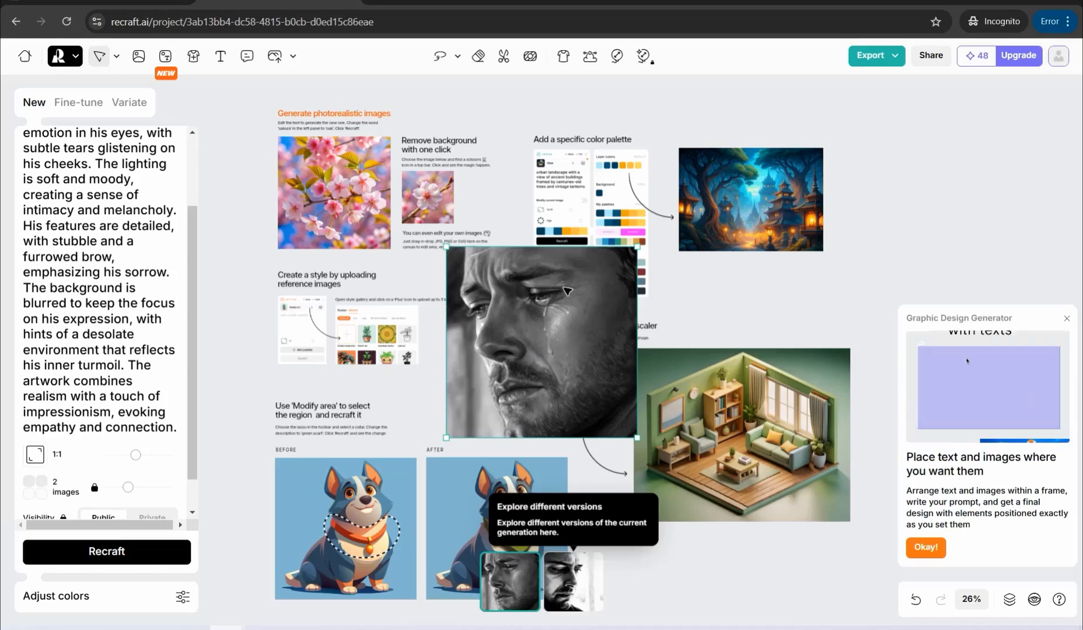
{"action": "left_click", "coordinate": [572, 582]}
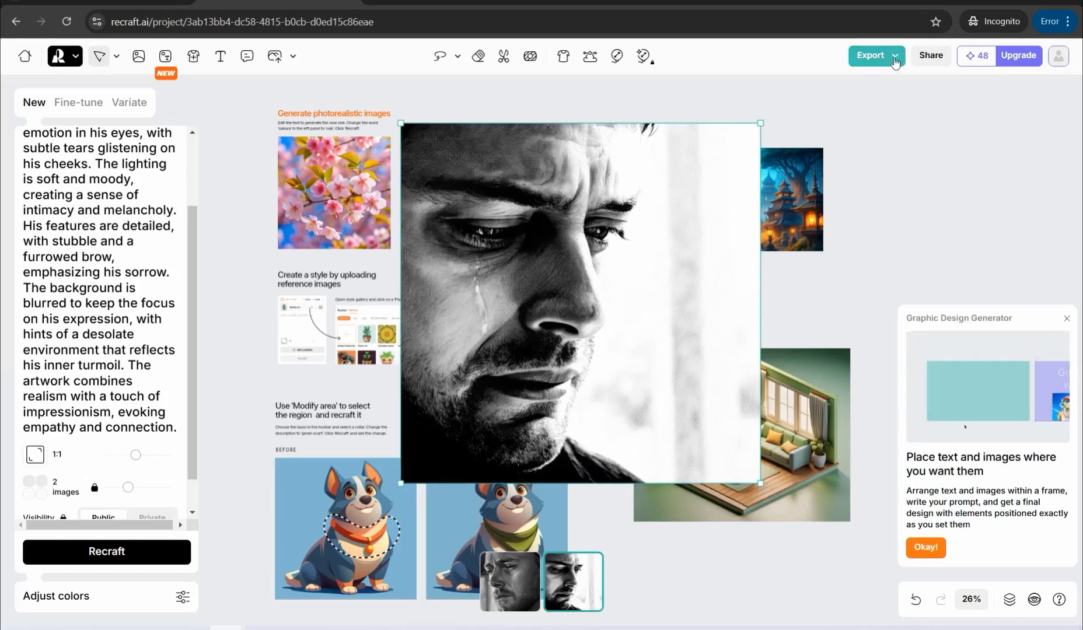
{"action": "left_click", "coordinate": [870, 56]}
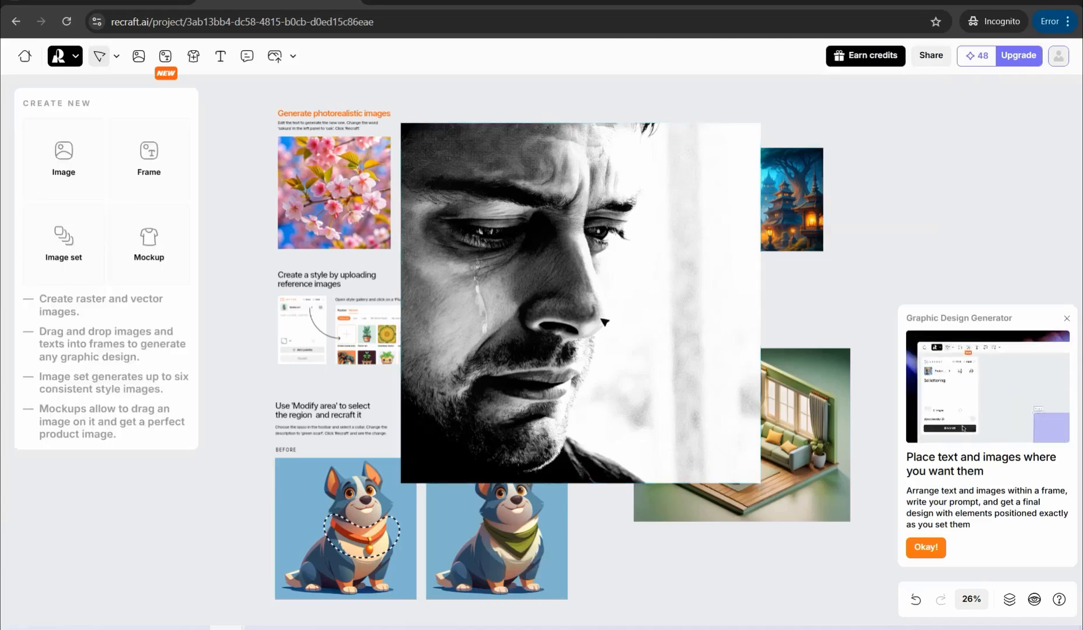
{"action": "left_click", "coordinate": [580, 304]}
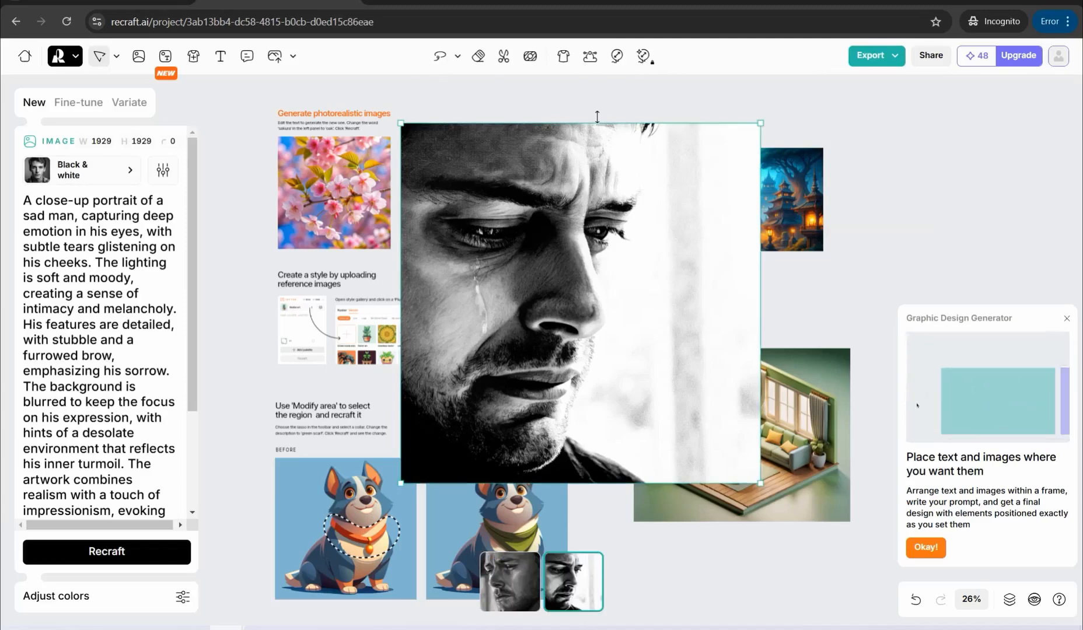
{"action": "mouse_move", "coordinate": [477, 56]}
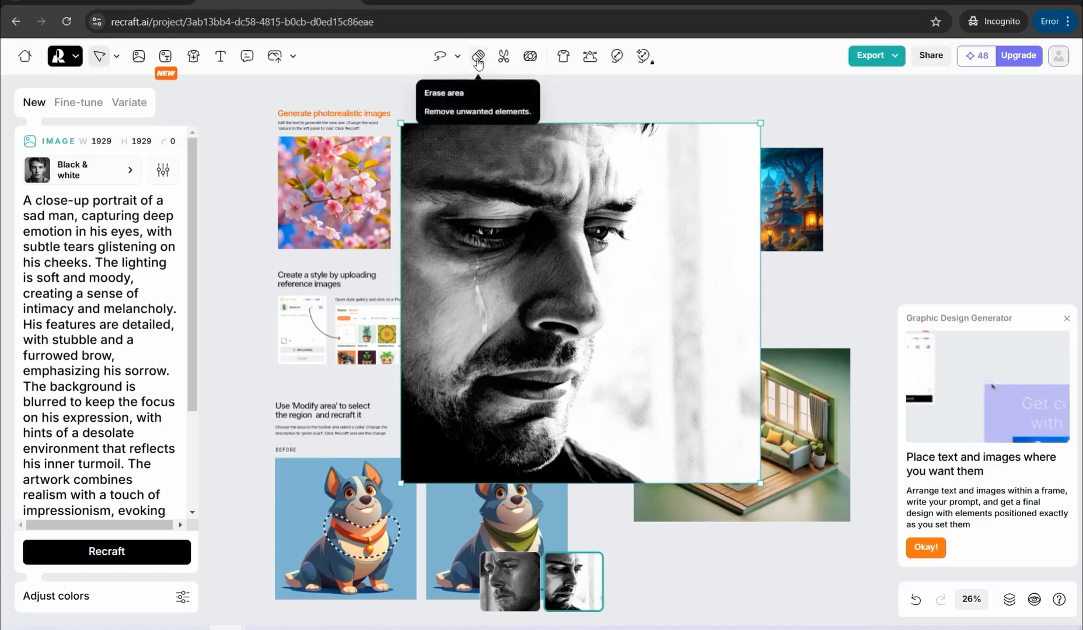
{"action": "mouse_move", "coordinate": [554, 153]}
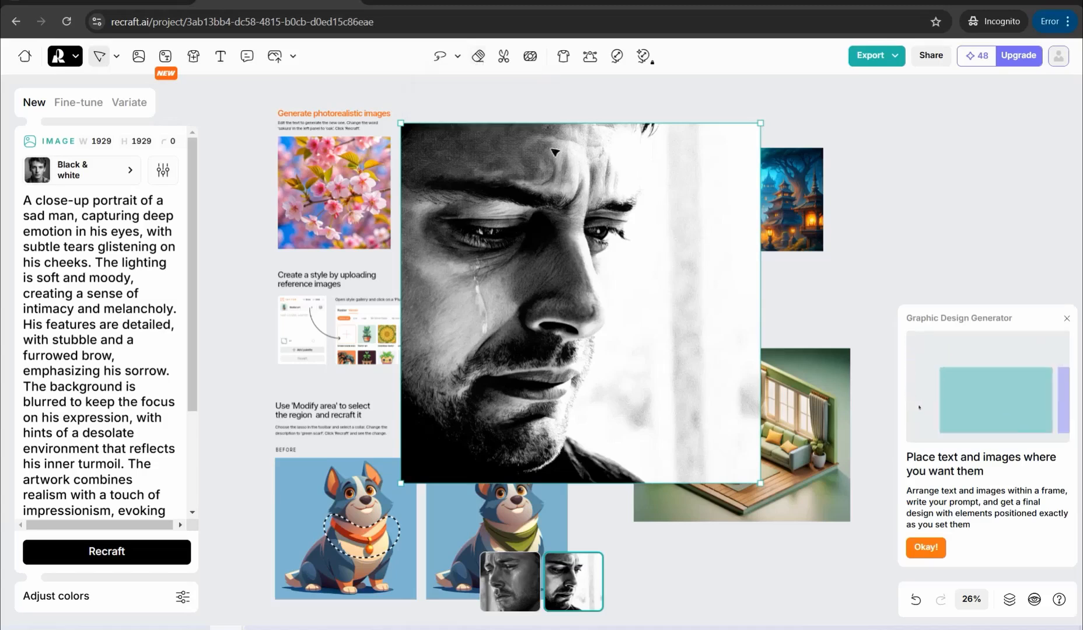
{"action": "mouse_move", "coordinate": [504, 56]}
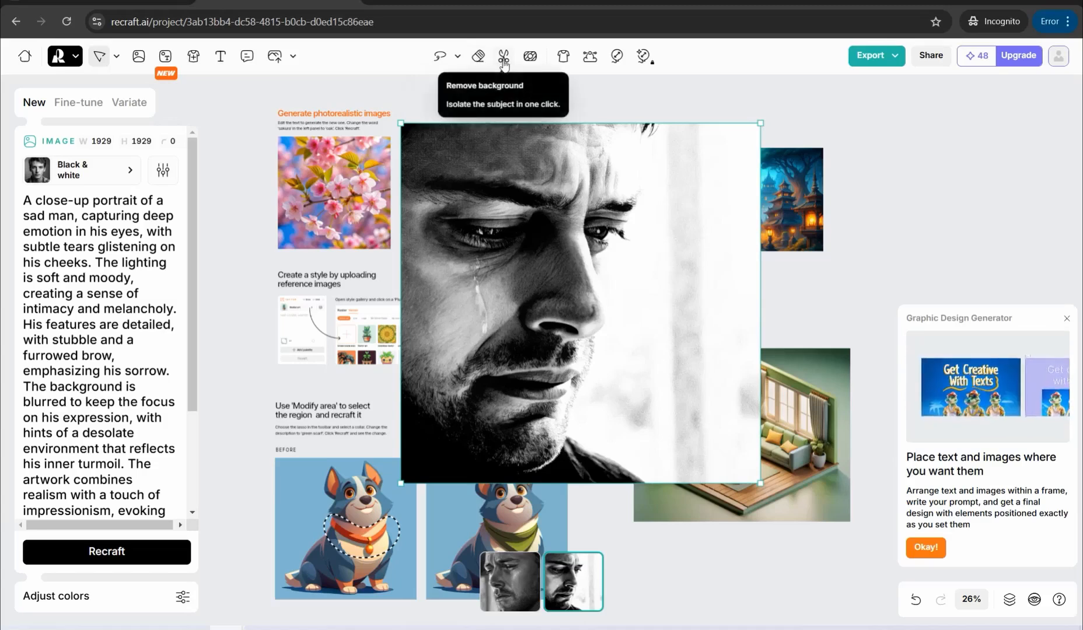
{"action": "mouse_move", "coordinate": [529, 56]}
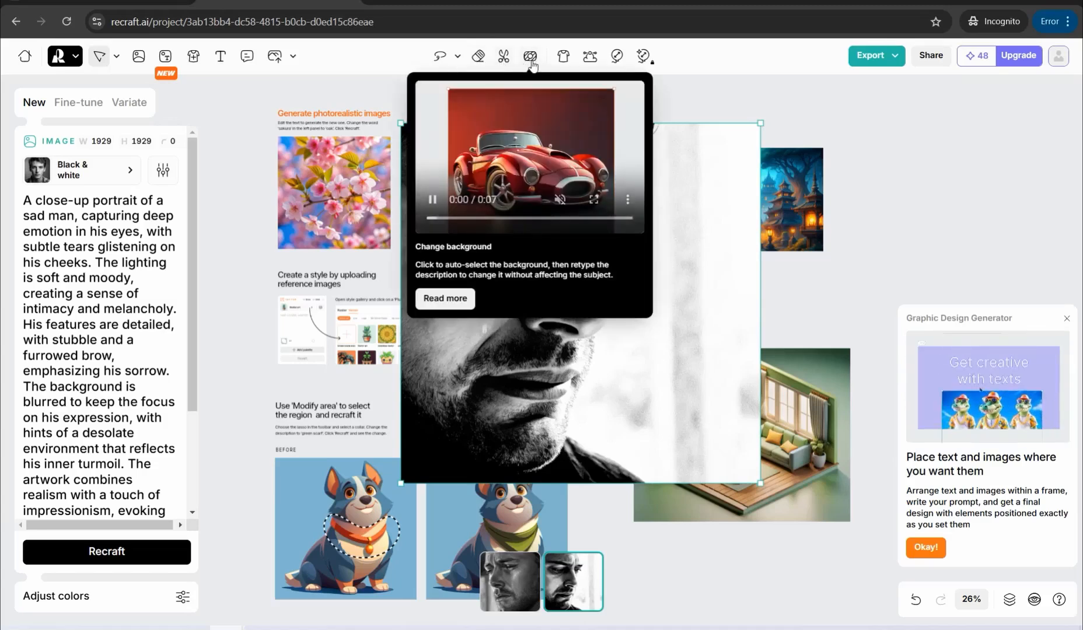
{"action": "mouse_move", "coordinate": [563, 57]}
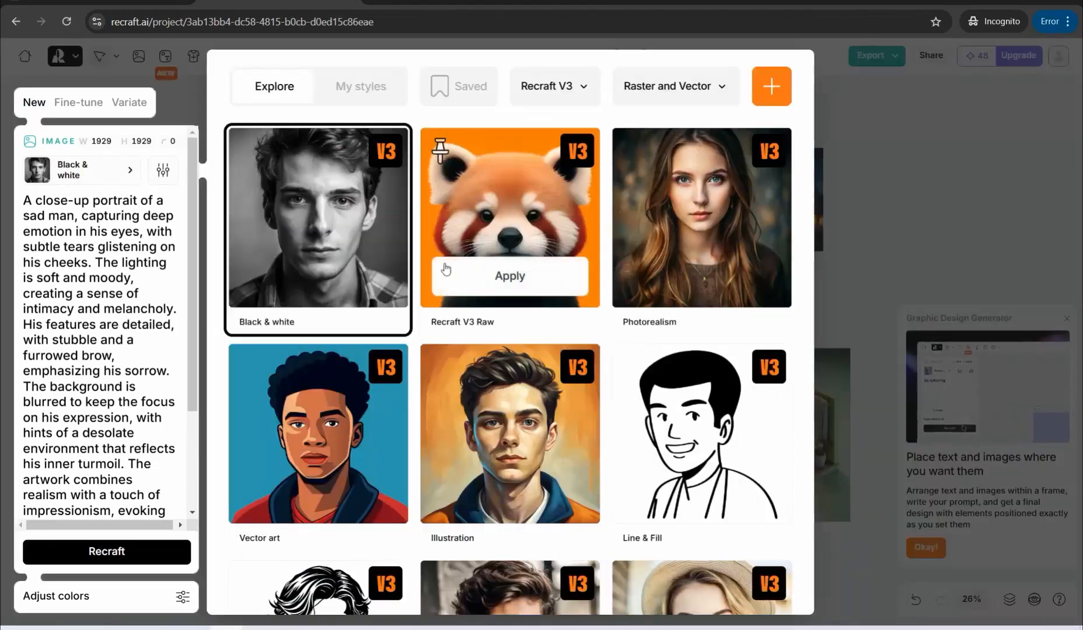
{"action": "scroll", "scroll_direction": "down", "scroll_amount": 3}
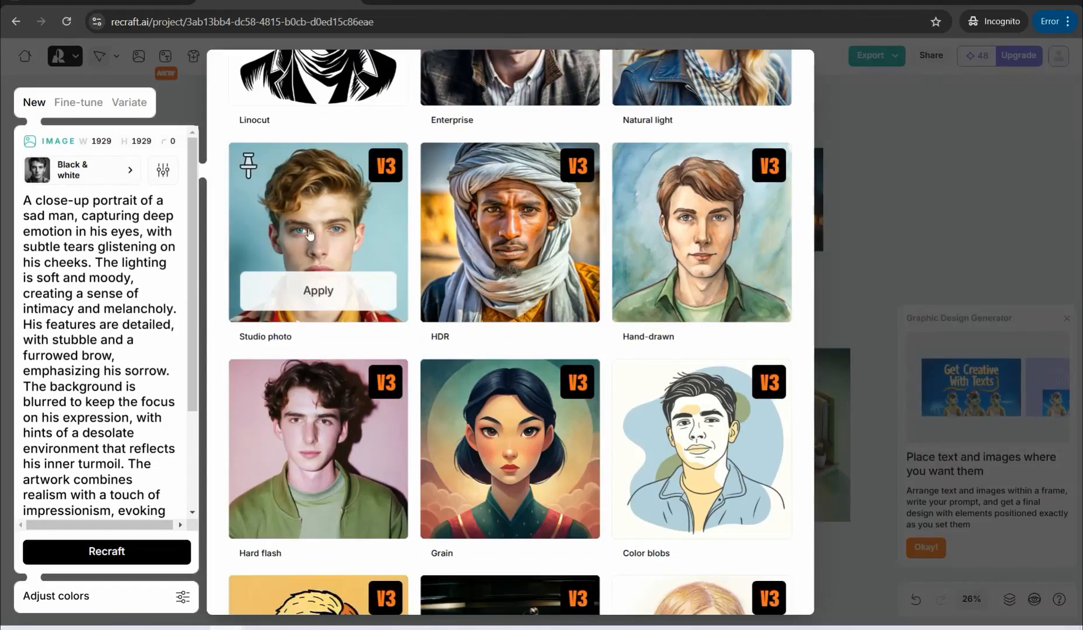
{"action": "scroll", "scroll_direction": "down", "scroll_amount": 3}
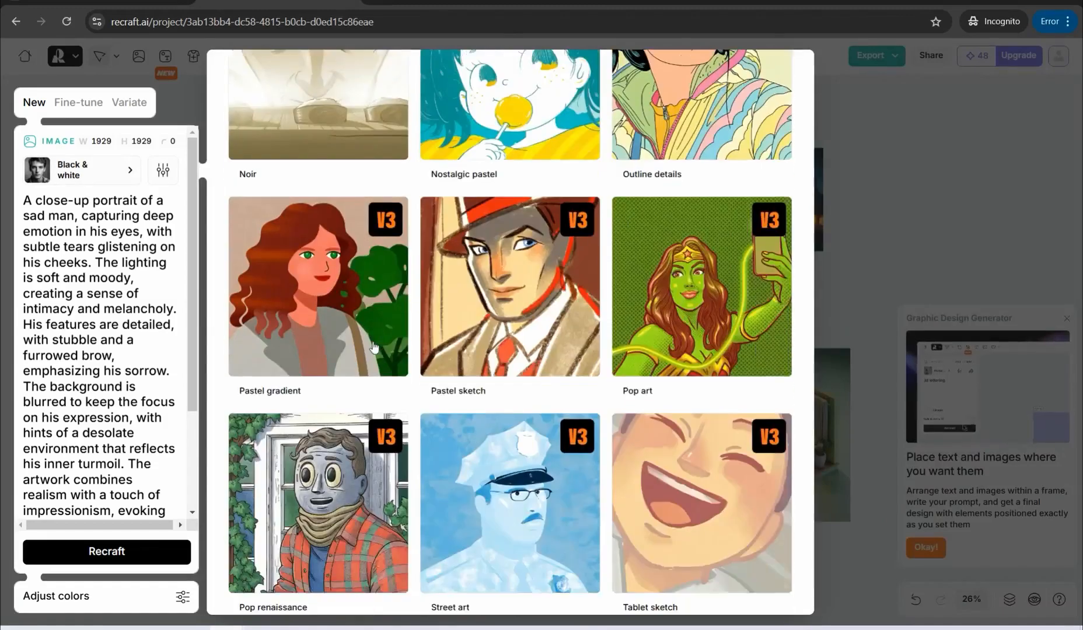
{"action": "scroll", "scroll_direction": "down", "scroll_amount": 3}
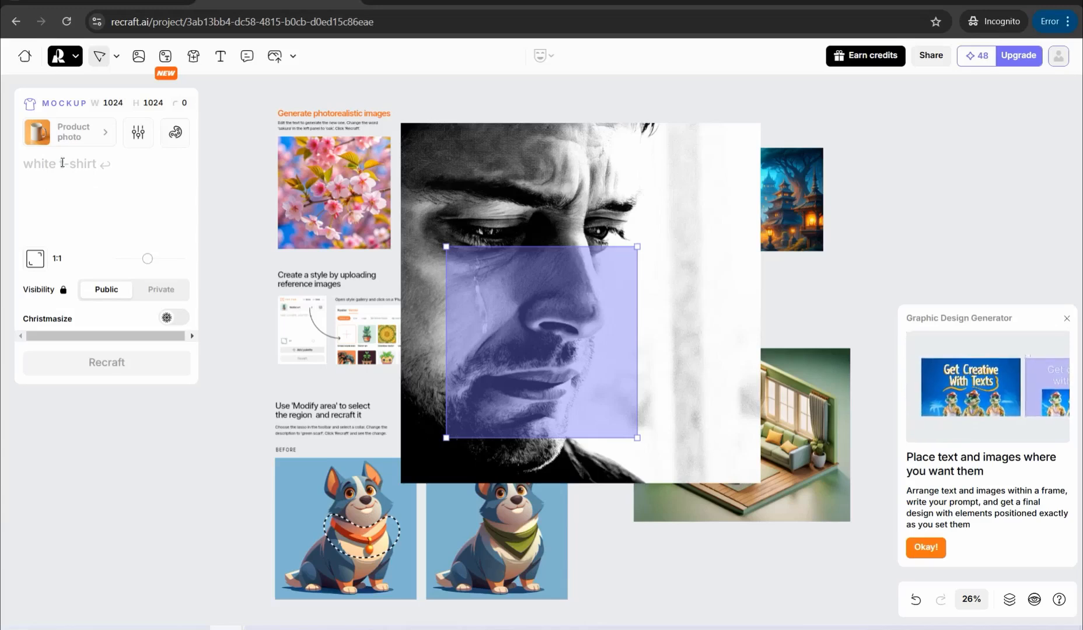
Enter 'a grey hoodie for men' as the mockup prompt for the product photo.
{"action": "type", "text": "a grey hoodie for men"}
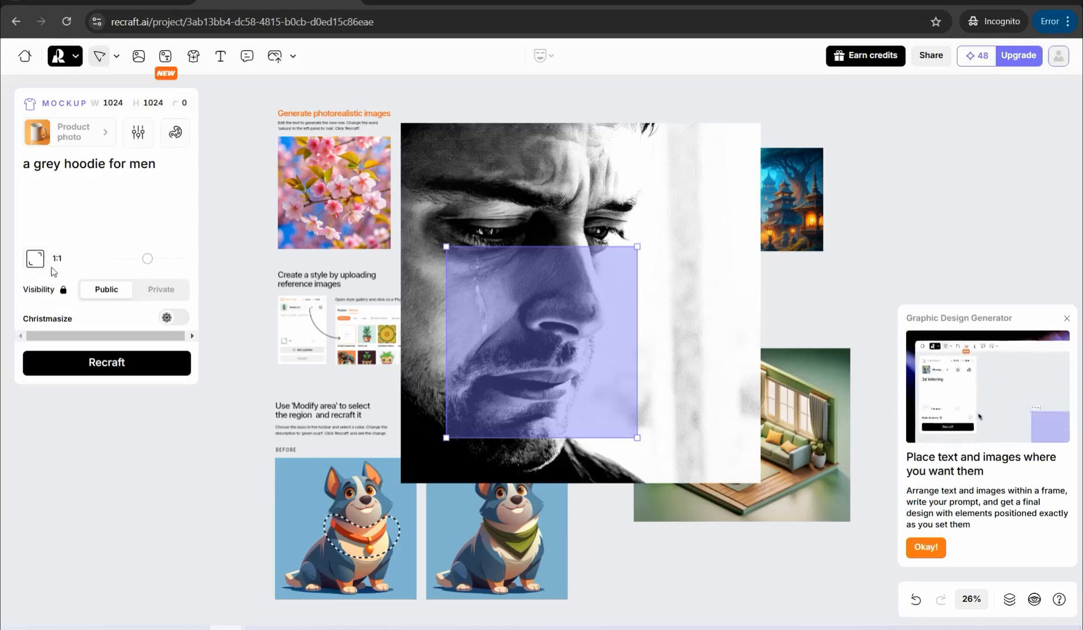
{"action": "left_click", "coordinate": [106, 362]}
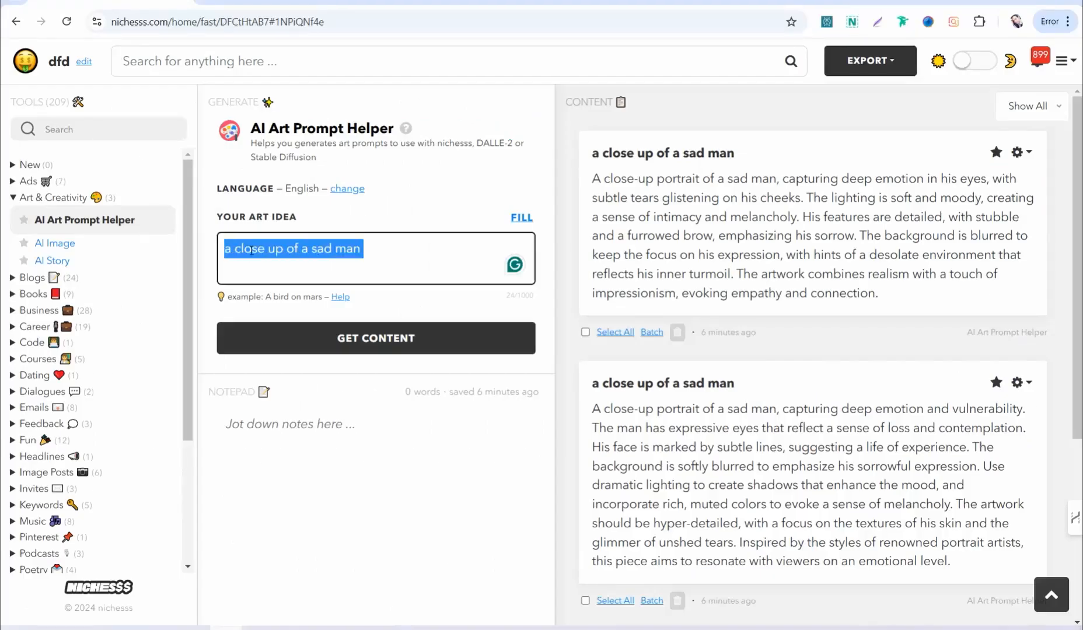
Enter a funny motivational t-shirt idea and copy the hammock sloth prompt text.
{"action": "type", "text": "a t"}
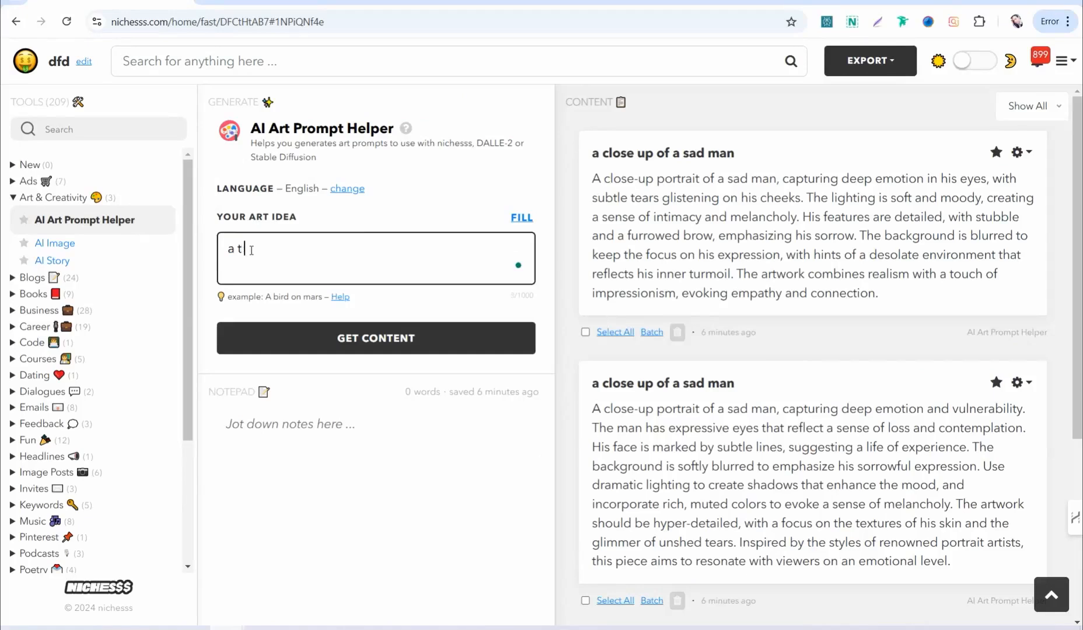
{"action": "type", "text": "-shirt design that has a funny quote about motivation"}
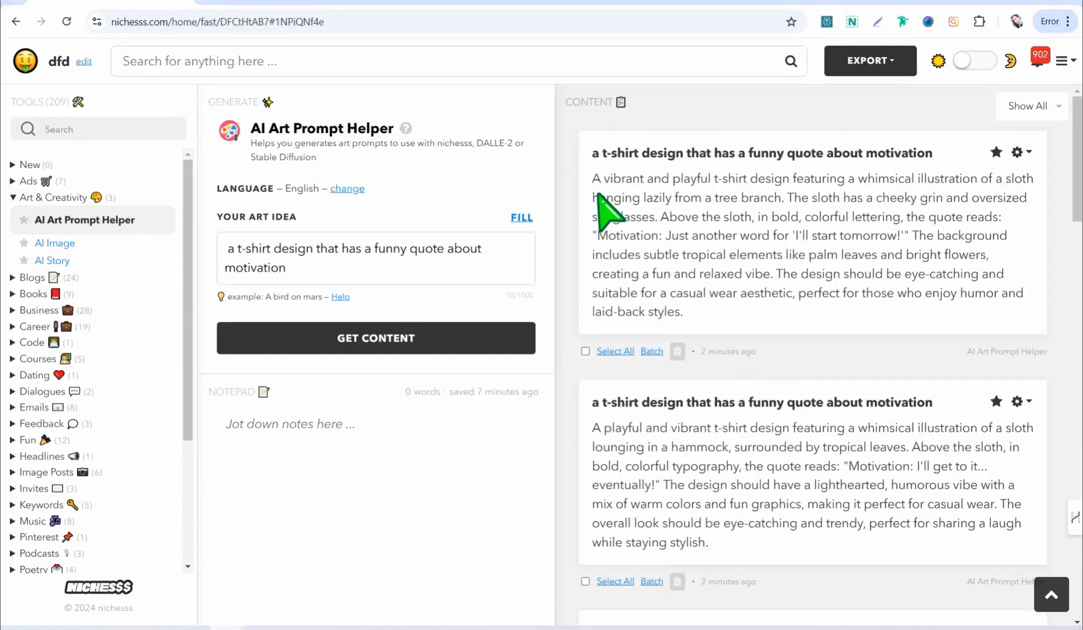
{"action": "scroll", "scroll_direction": "down", "scroll_amount": 3}
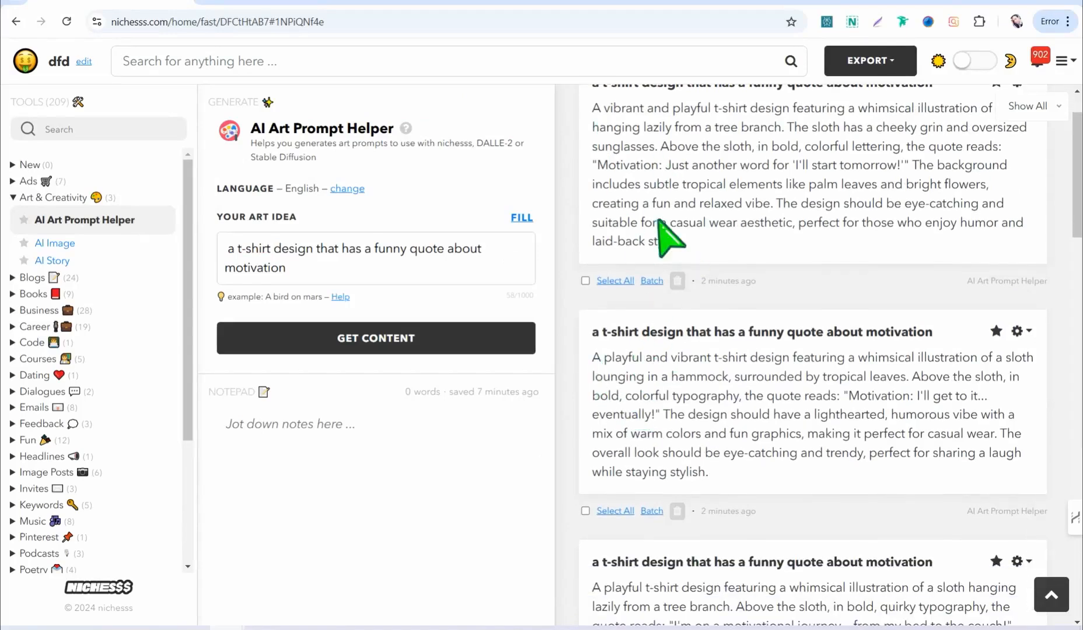
{"action": "left_click", "coordinate": [1018, 401]}
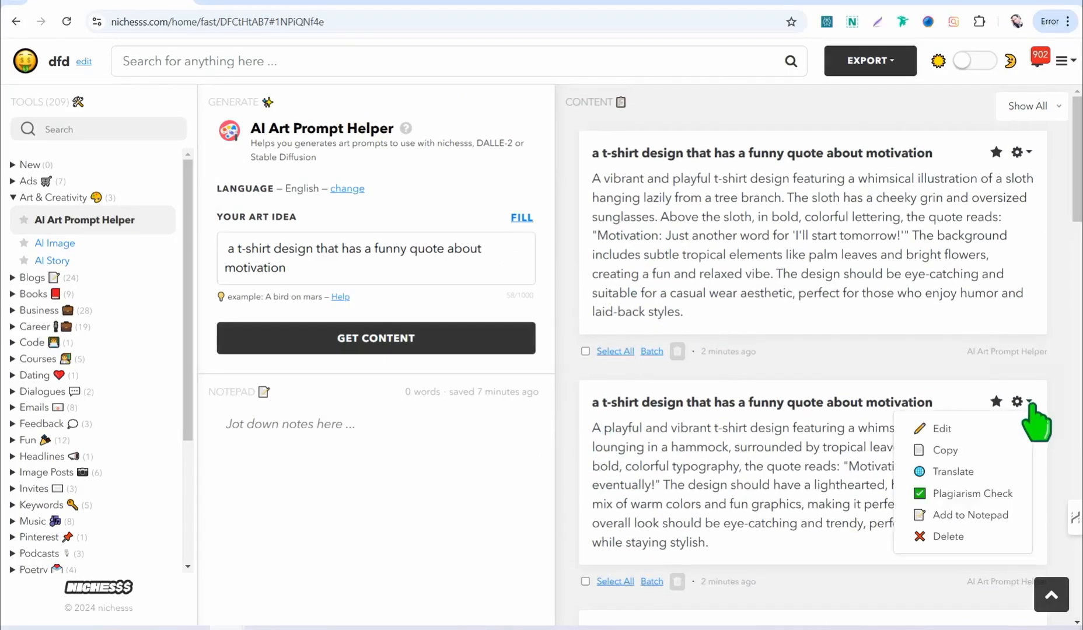
{"action": "left_click", "coordinate": [945, 450]}
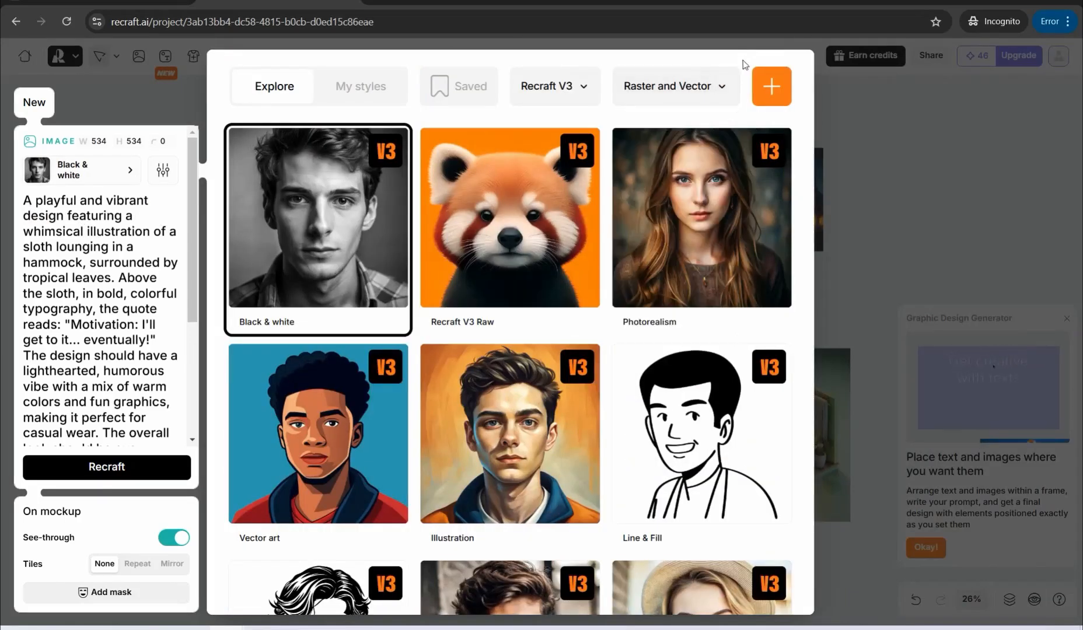
Filter the style gallery to Illustration and apply the Illustration style to the sloth image.
{"action": "left_click", "coordinate": [674, 86]}
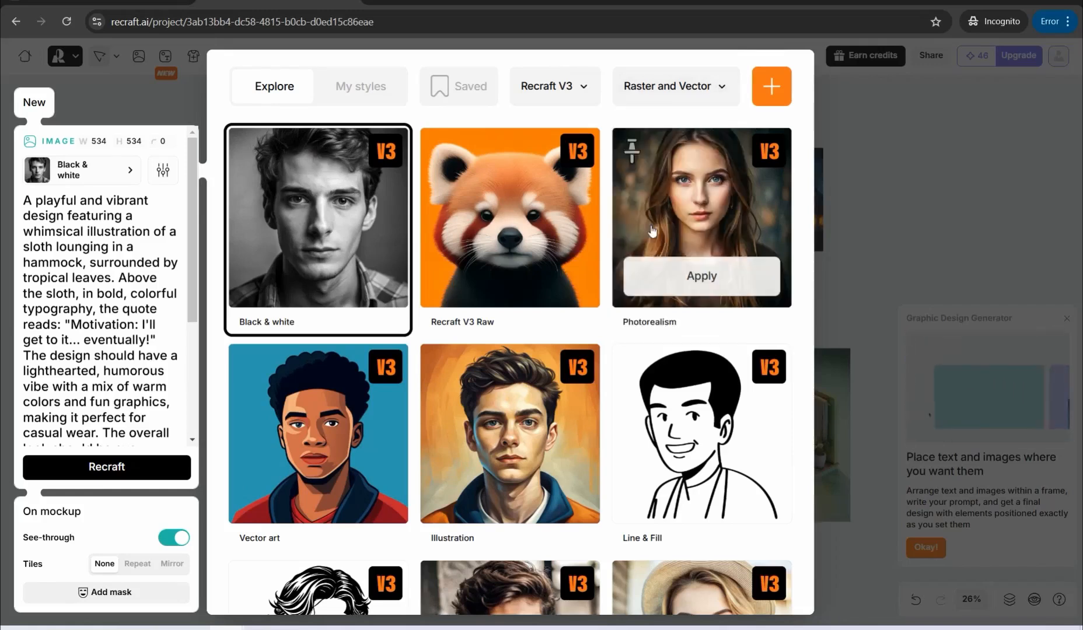
{"action": "scroll", "scroll_direction": "down", "scroll_amount": 3}
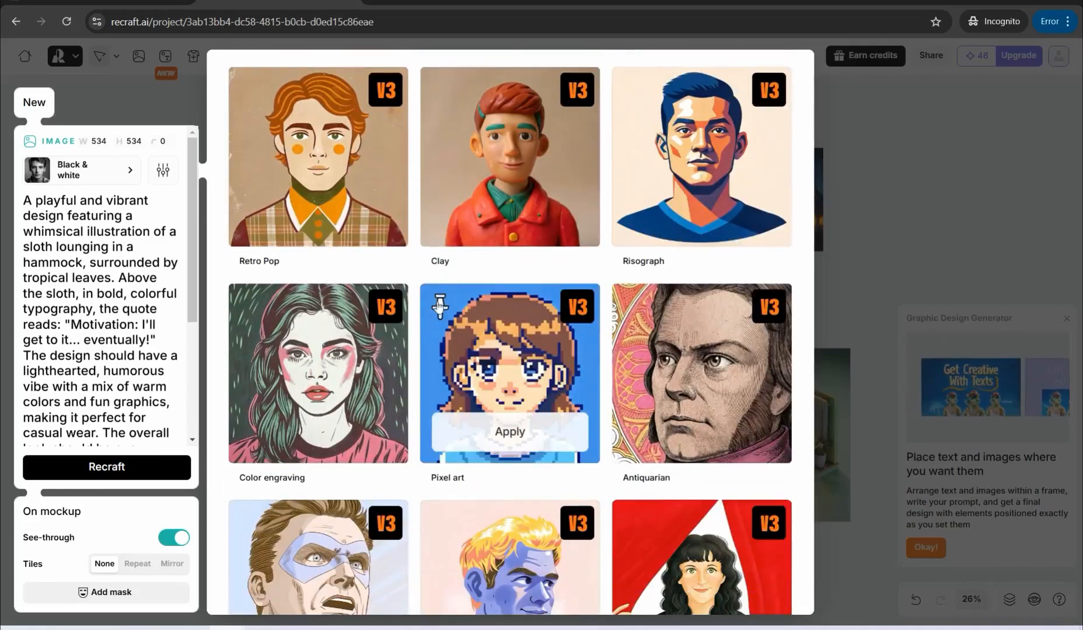
{"action": "left_click", "coordinate": [649, 86]}
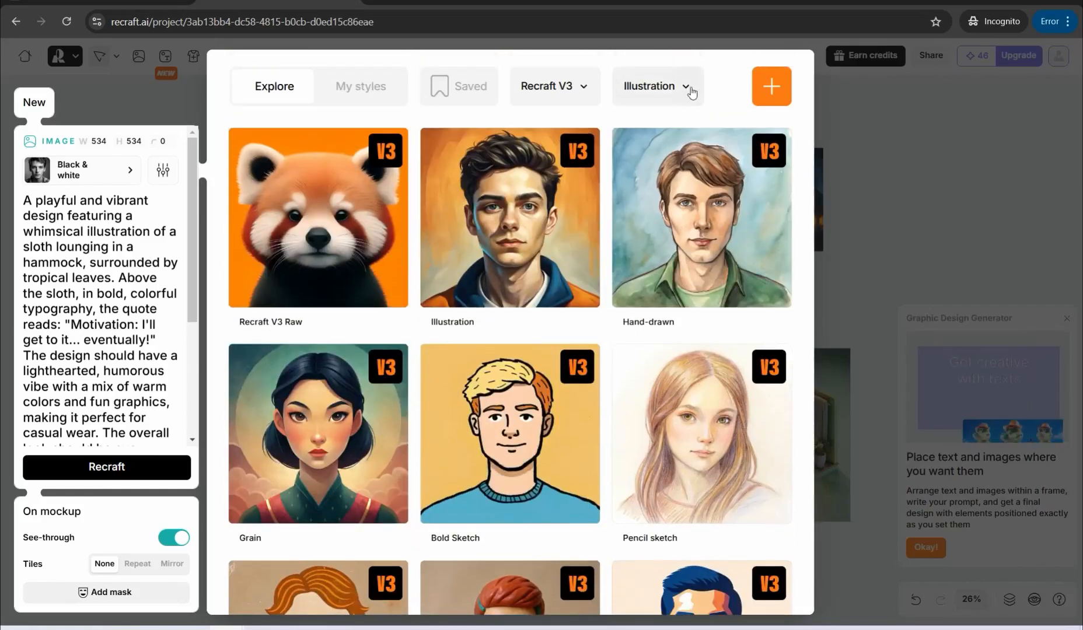
{"action": "mouse_move", "coordinate": [510, 235]}
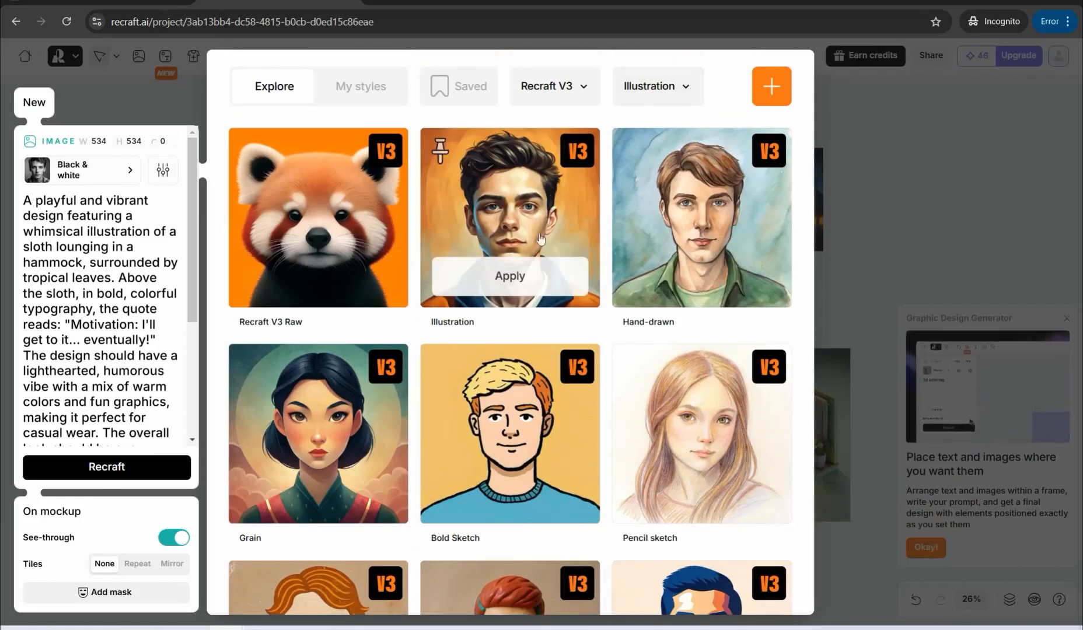
{"action": "left_click", "coordinate": [510, 275]}
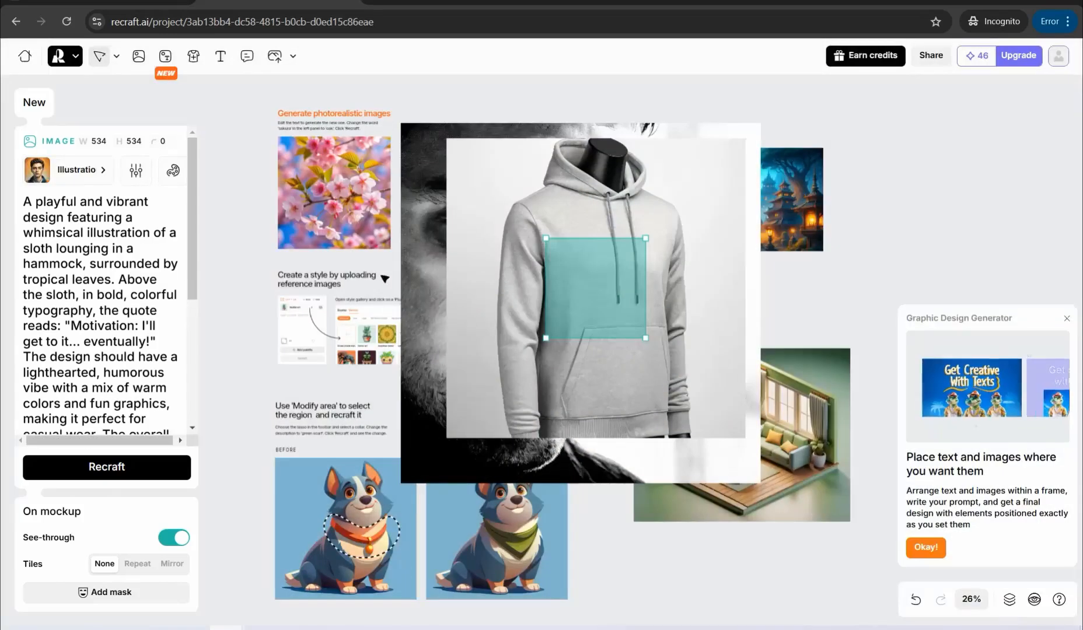
Generate the sloth 'Motivation: I'll get to it… eventually!' illustration onto the hoodie chest and select it.
{"action": "left_click", "coordinate": [106, 466]}
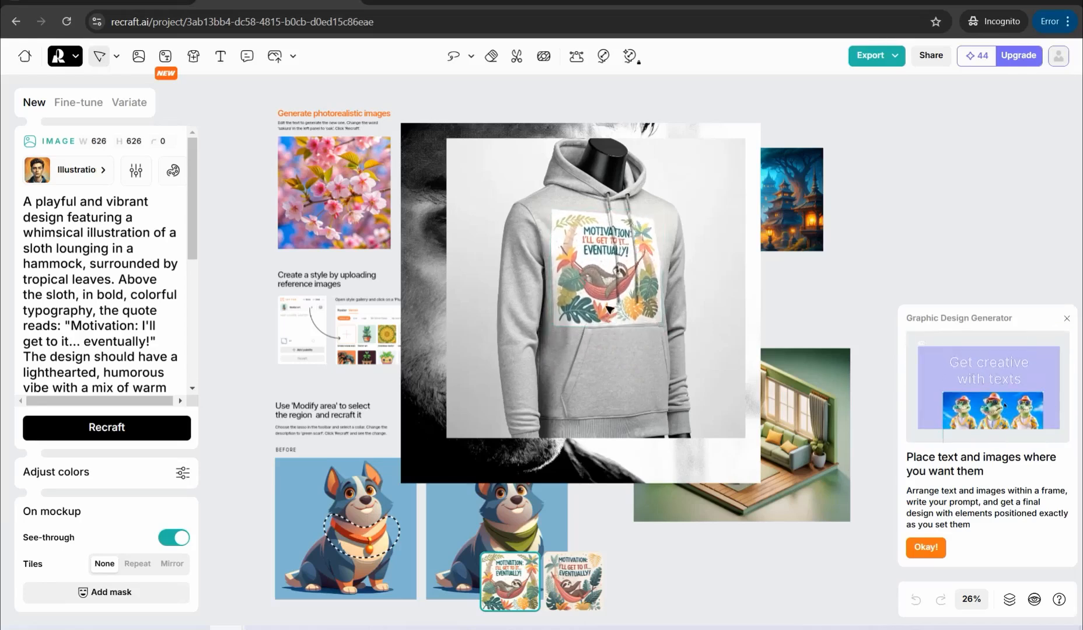
{"action": "left_click", "coordinate": [602, 269]}
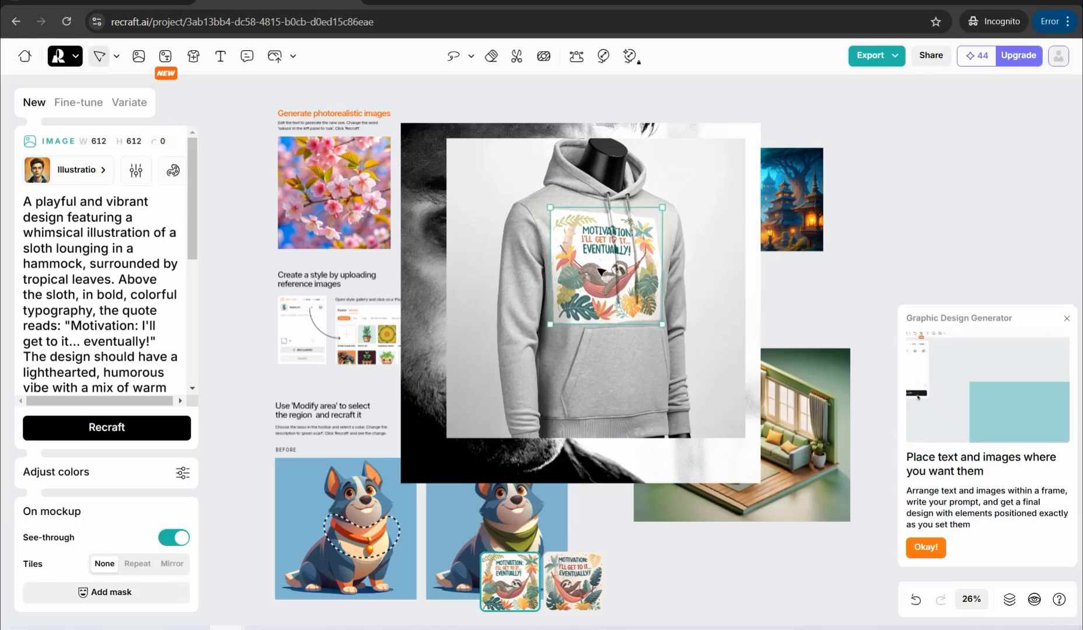
{"action": "mouse_move", "coordinate": [492, 56]}
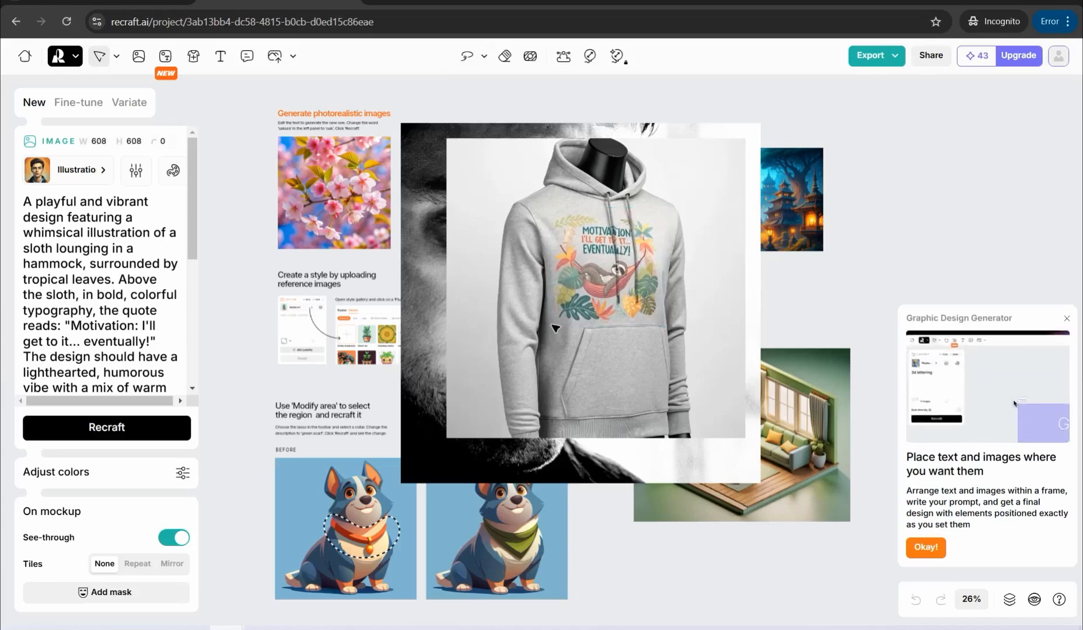
{"action": "left_click", "coordinate": [601, 270]}
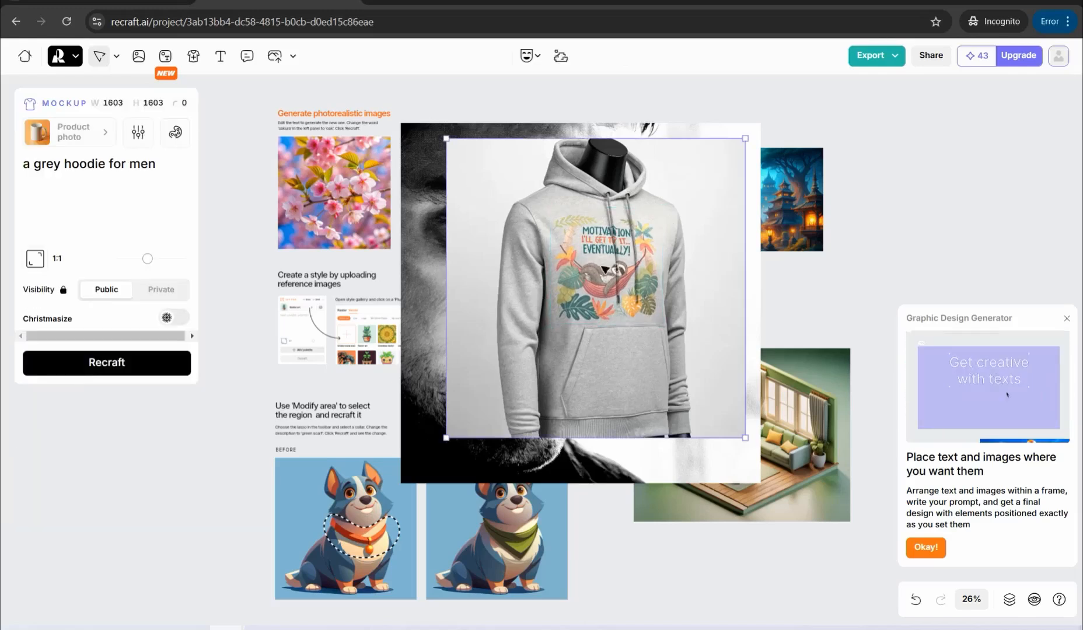
{"action": "left_click", "coordinate": [579, 263]}
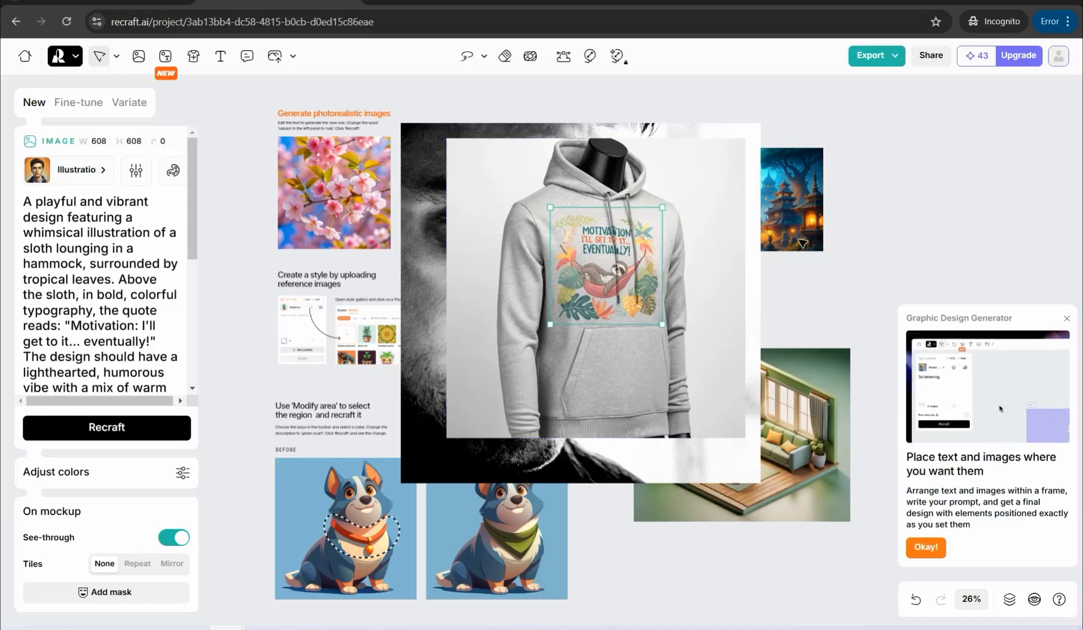
{"action": "left_click", "coordinate": [869, 55]}
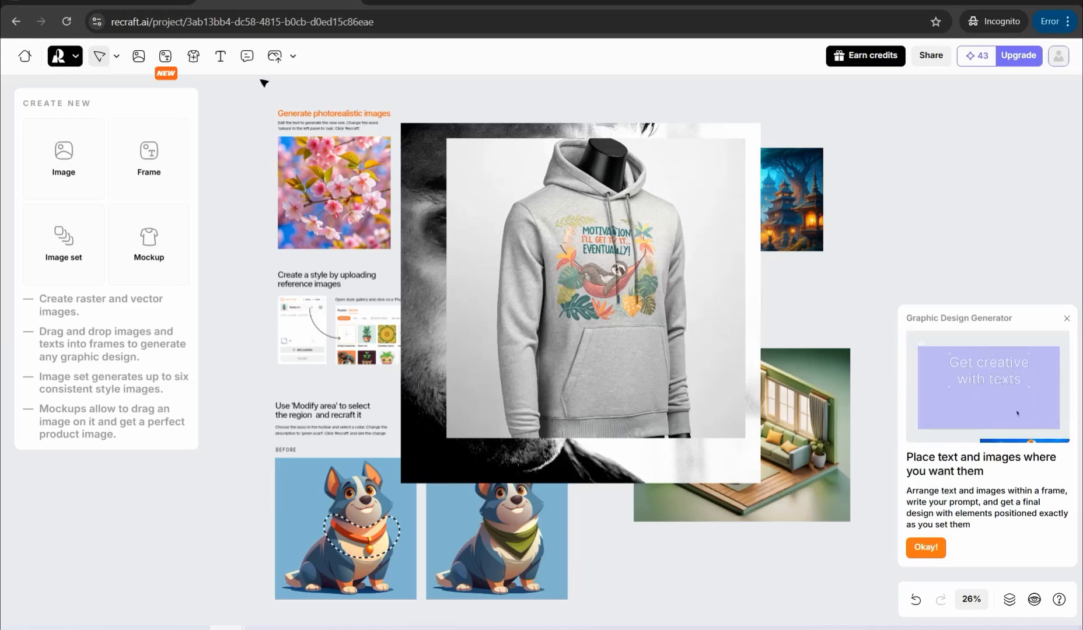
{"action": "mouse_move", "coordinate": [274, 56]}
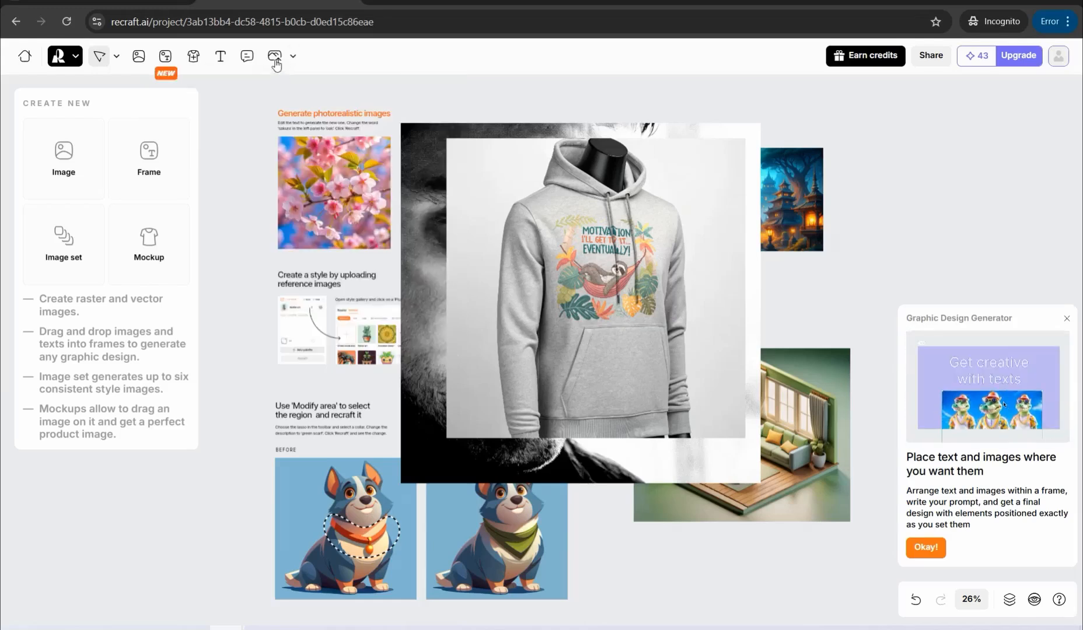
{"action": "mouse_move", "coordinate": [274, 56]}
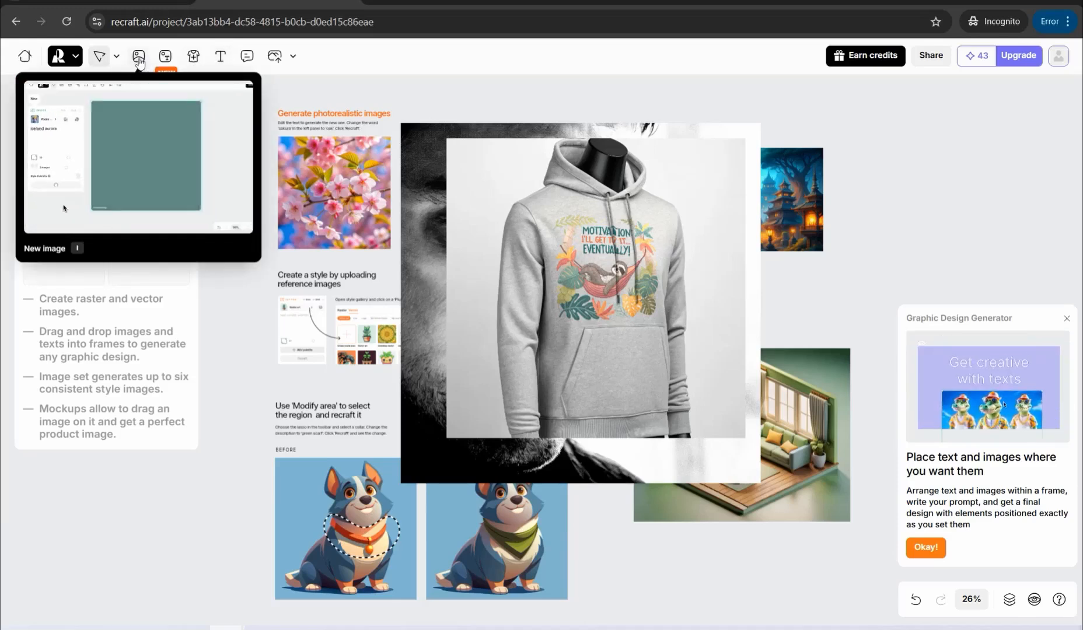
{"action": "left_click", "coordinate": [138, 56]}
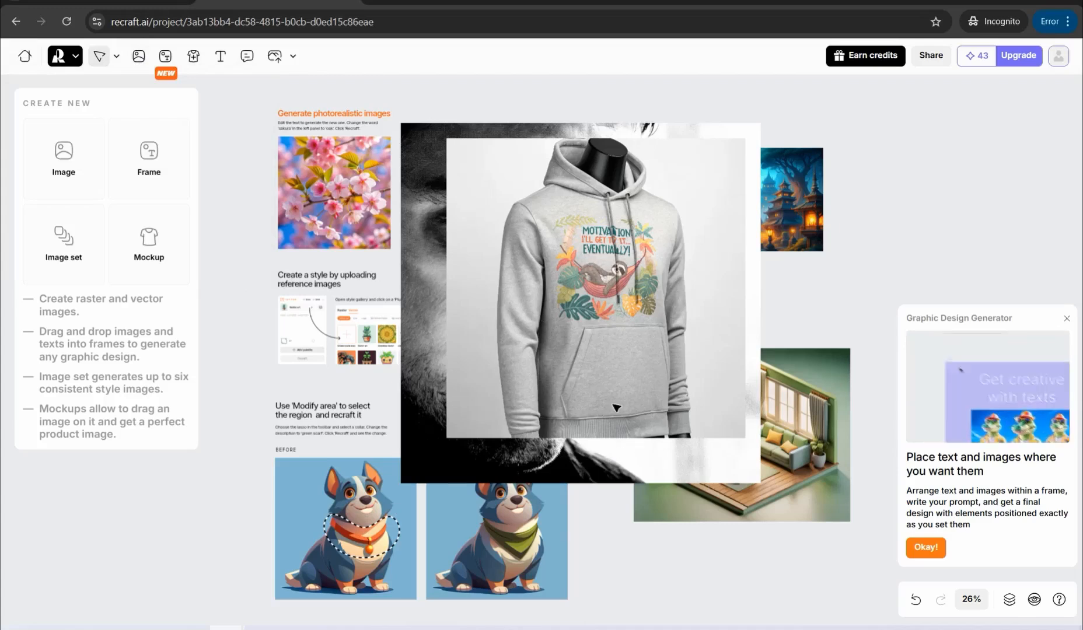
{"action": "mouse_move", "coordinate": [1009, 599]}
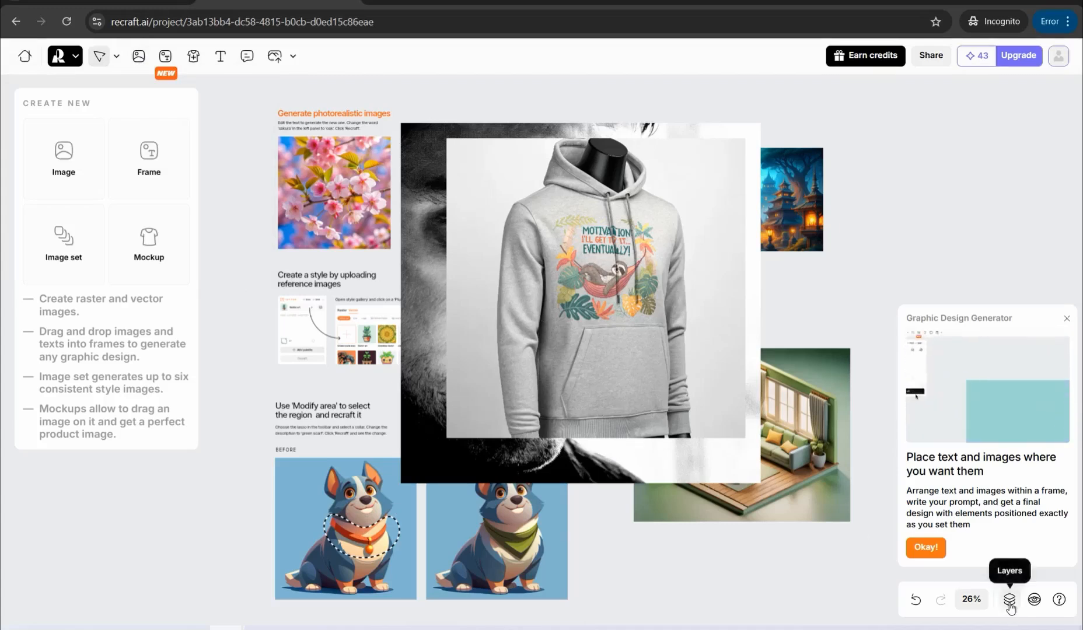